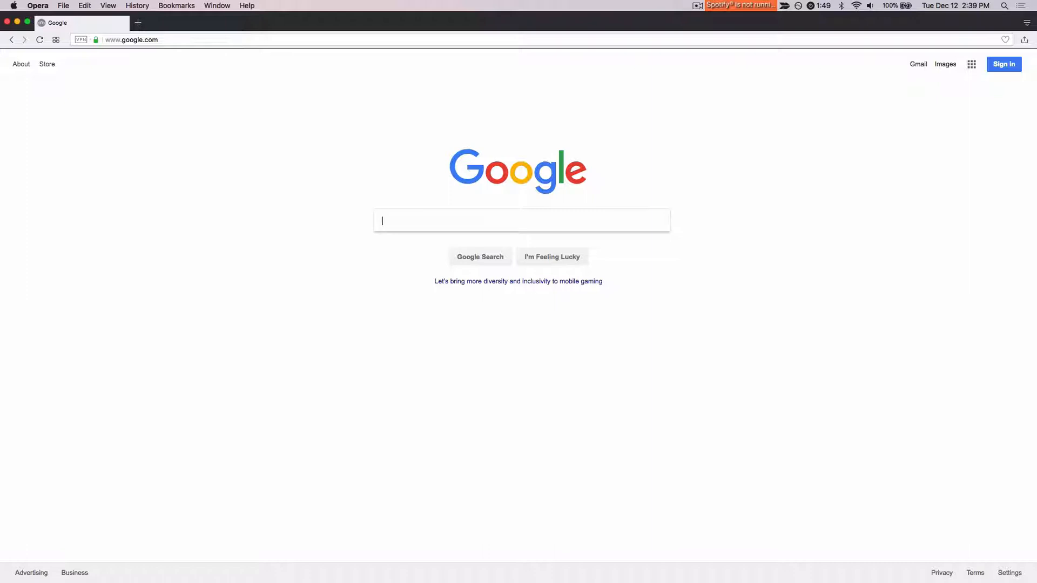
Search Google for amazon, land on the Seller Central home page and hover the Advertising menu.
type("amazon seller central")
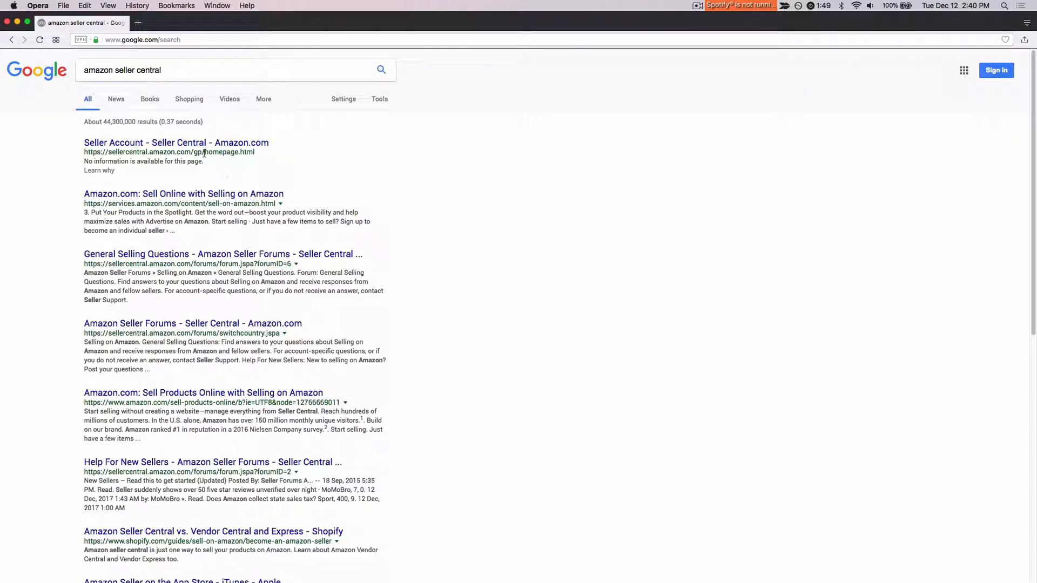
left_click(195, 142)
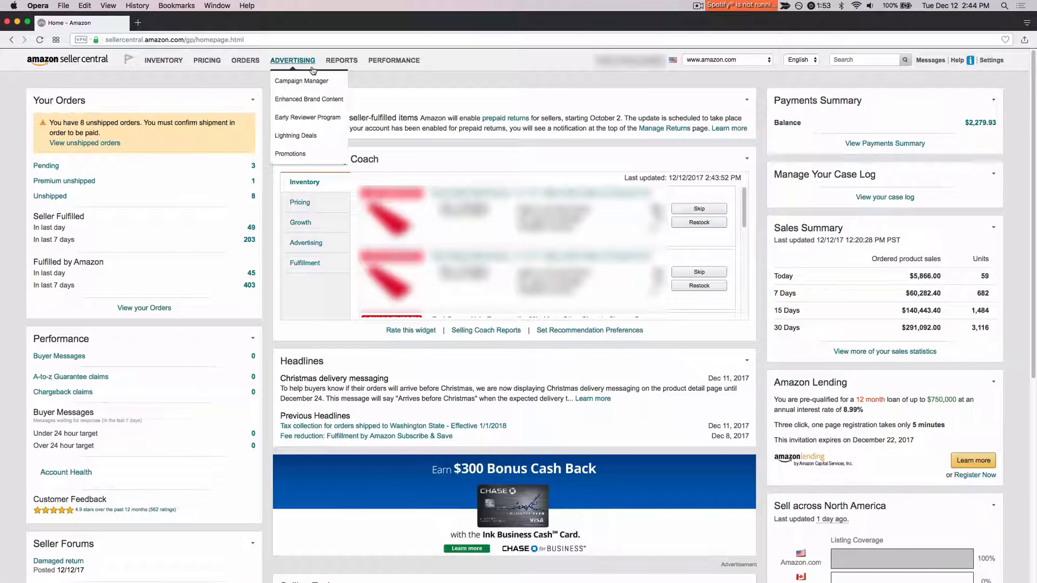
left_click(301, 81)
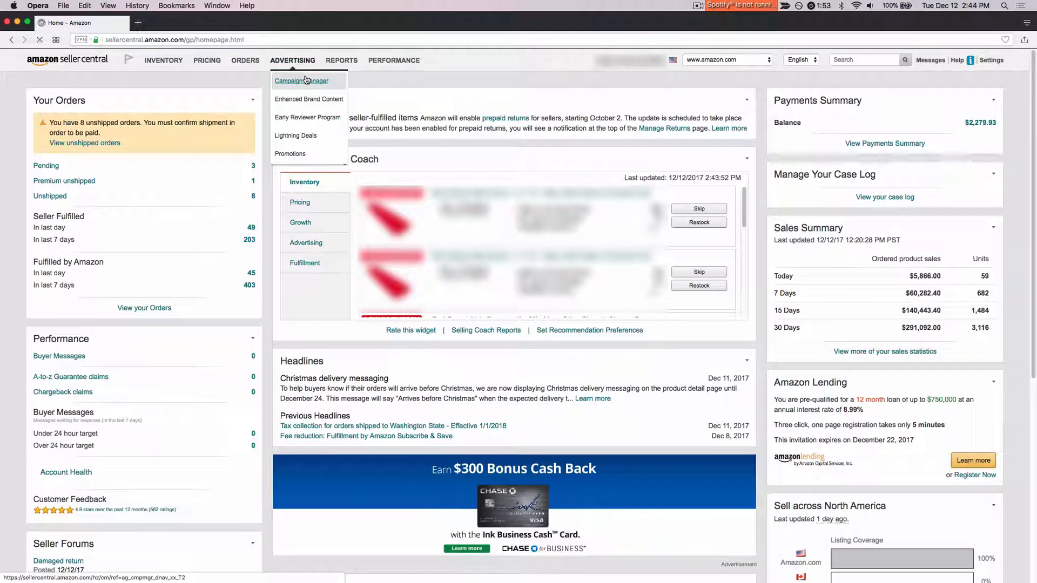
Reach Campaign Manager listing the 12 running Sponsored Products campaigns with spend, sales and ACoS.
left_click(301, 80)
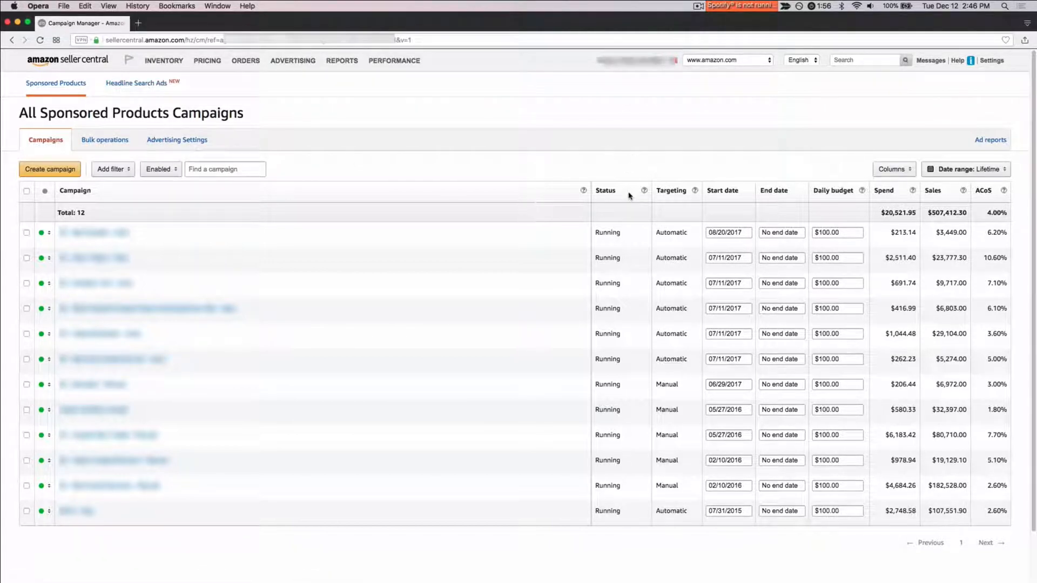
mouse_move(379, 278)
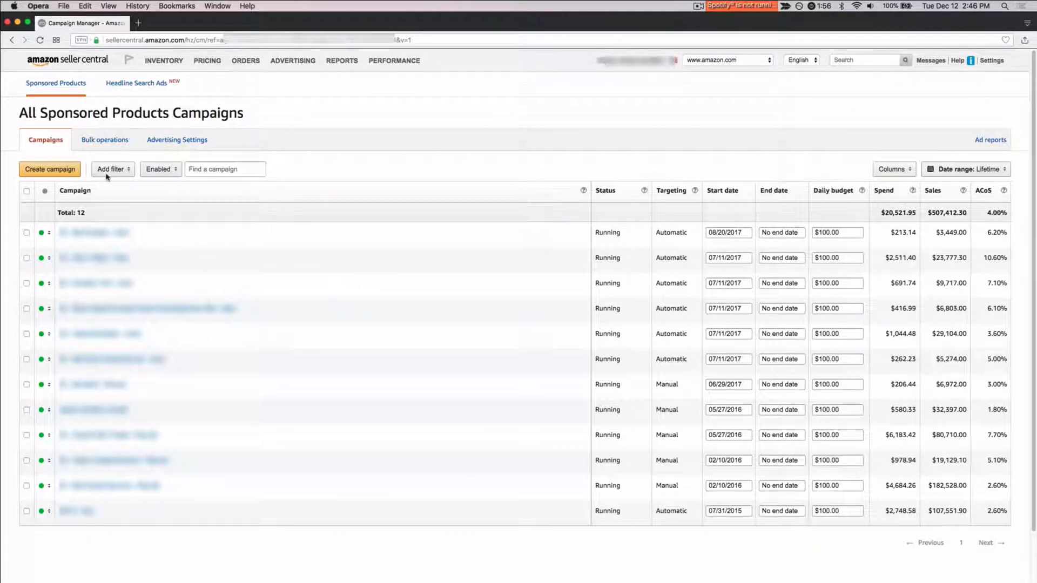
mouse_move(333, 209)
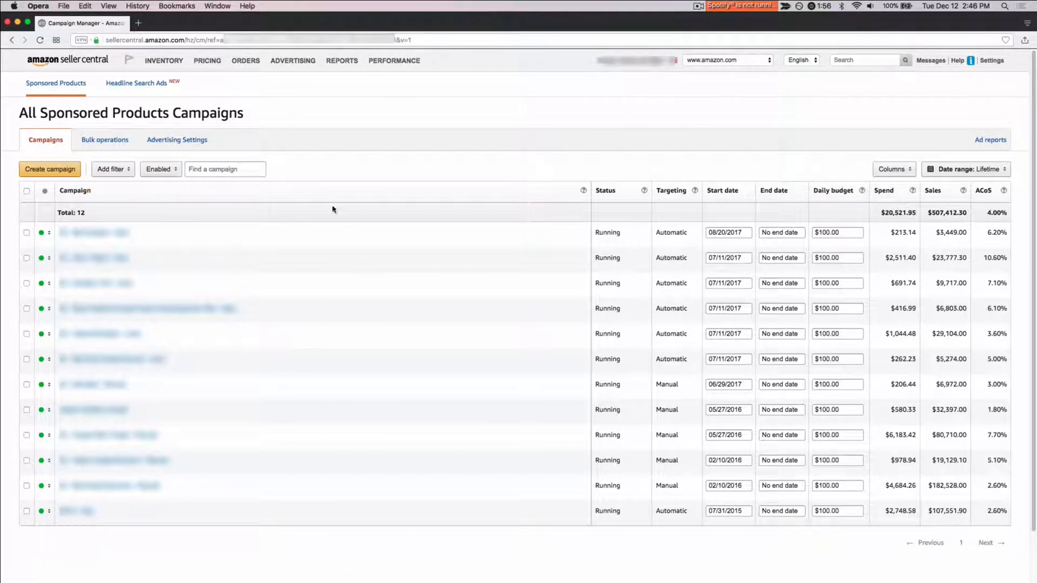
mouse_move(628, 343)
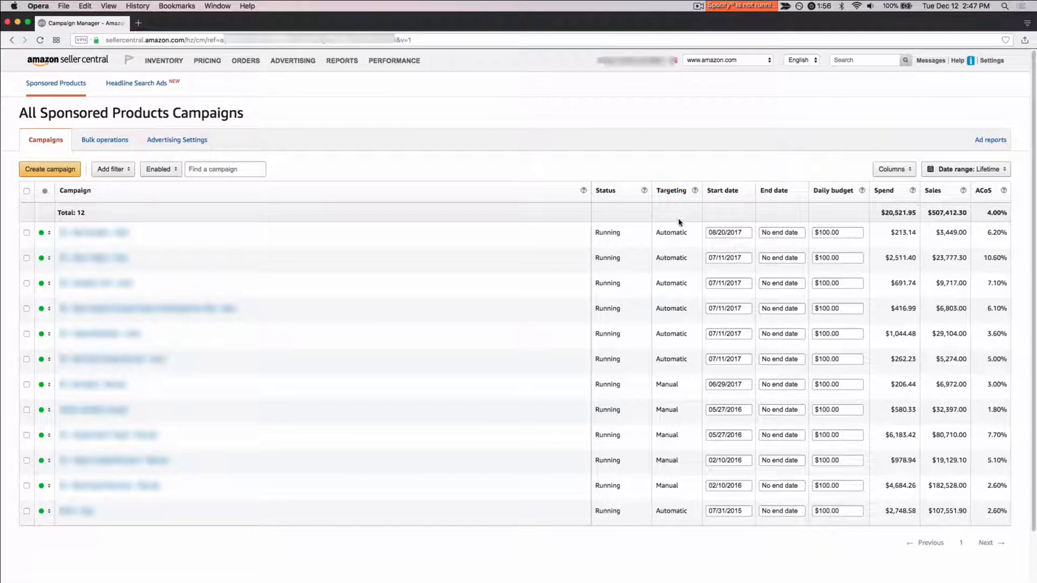
mouse_move(692, 364)
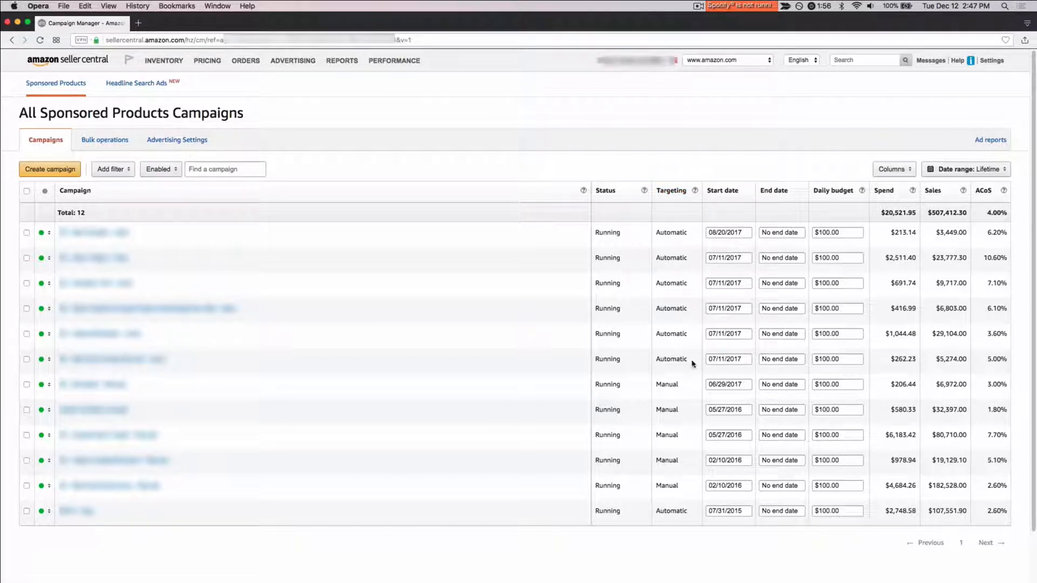
mouse_move(751, 170)
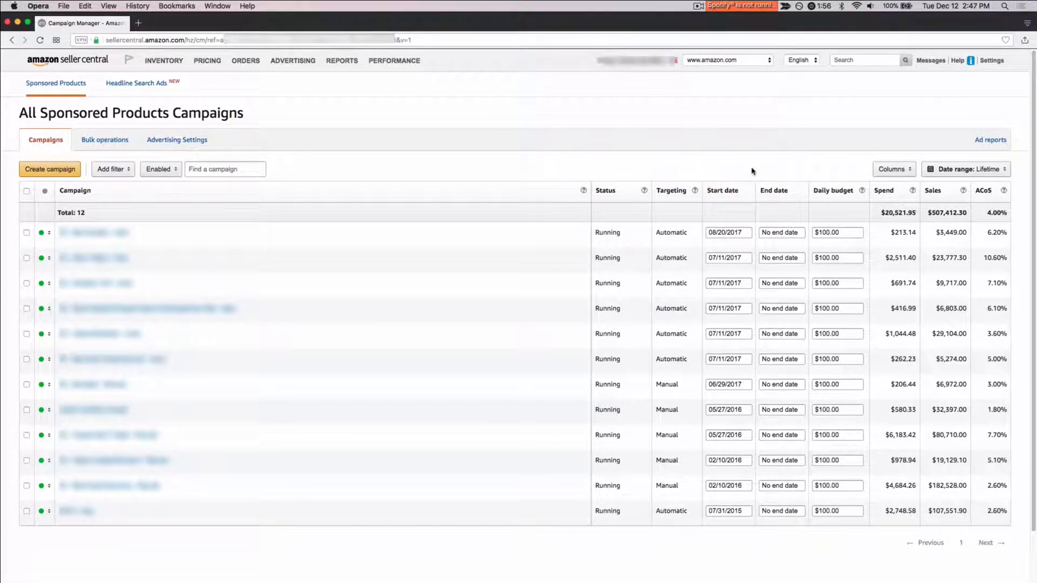
left_click(782, 233)
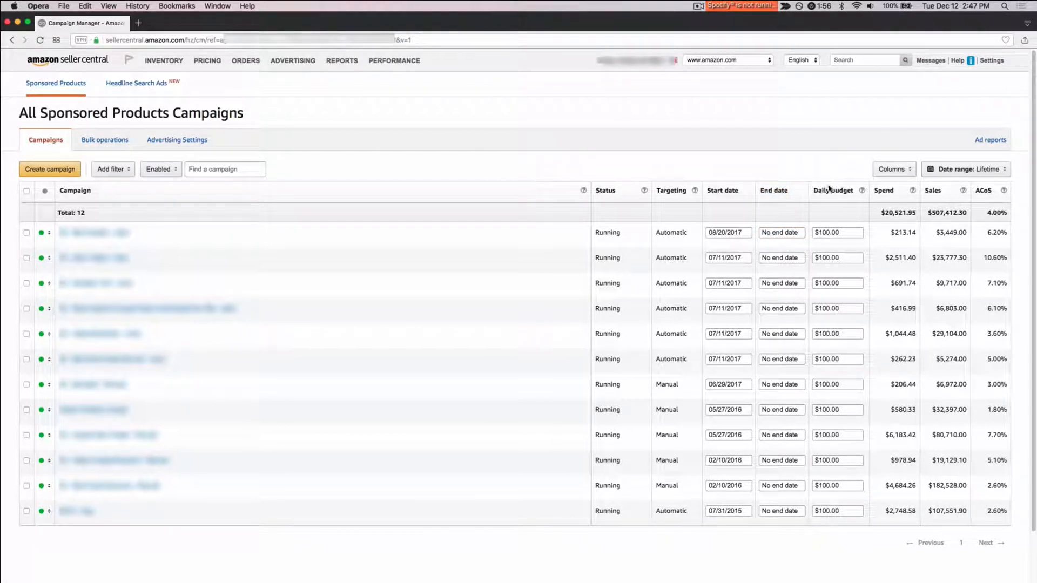
mouse_move(883, 190)
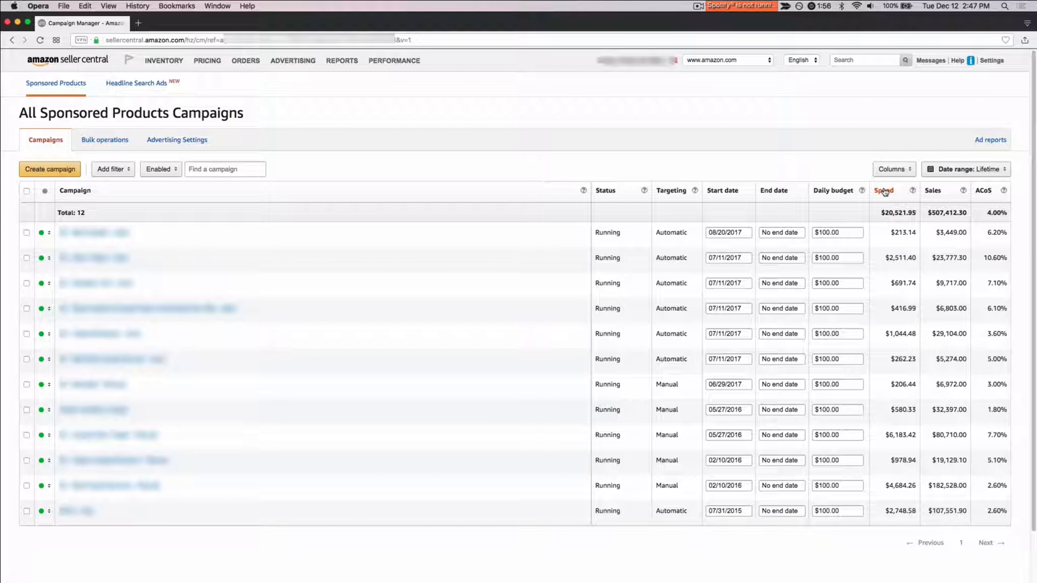
mouse_move(933, 197)
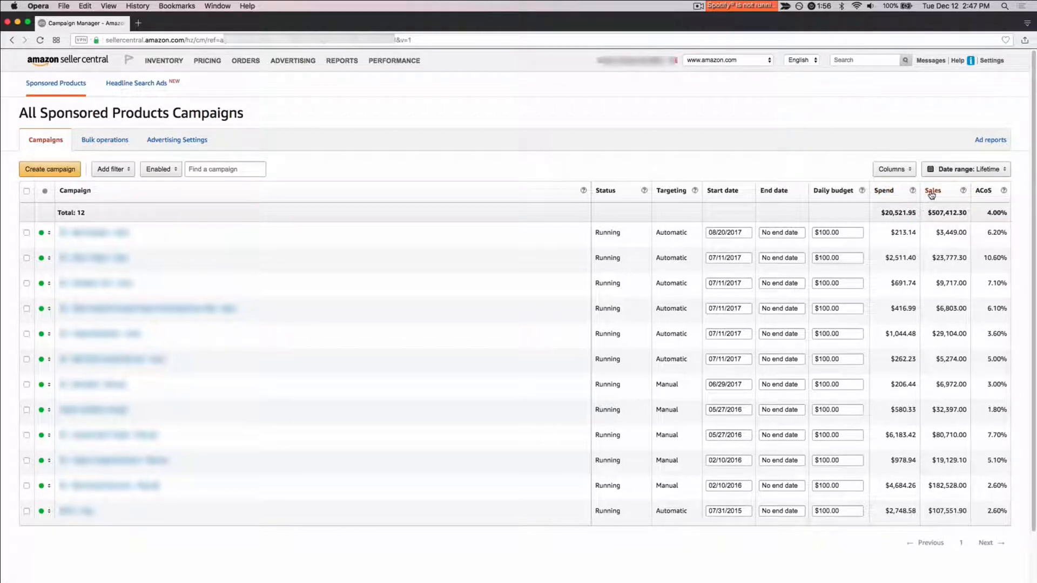
mouse_move(987, 195)
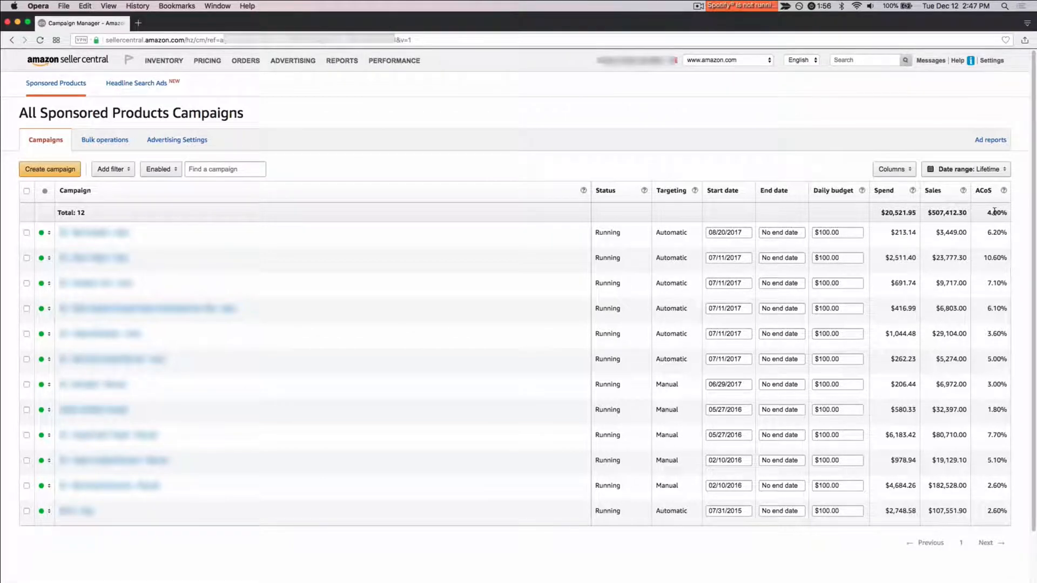
mouse_move(453, 139)
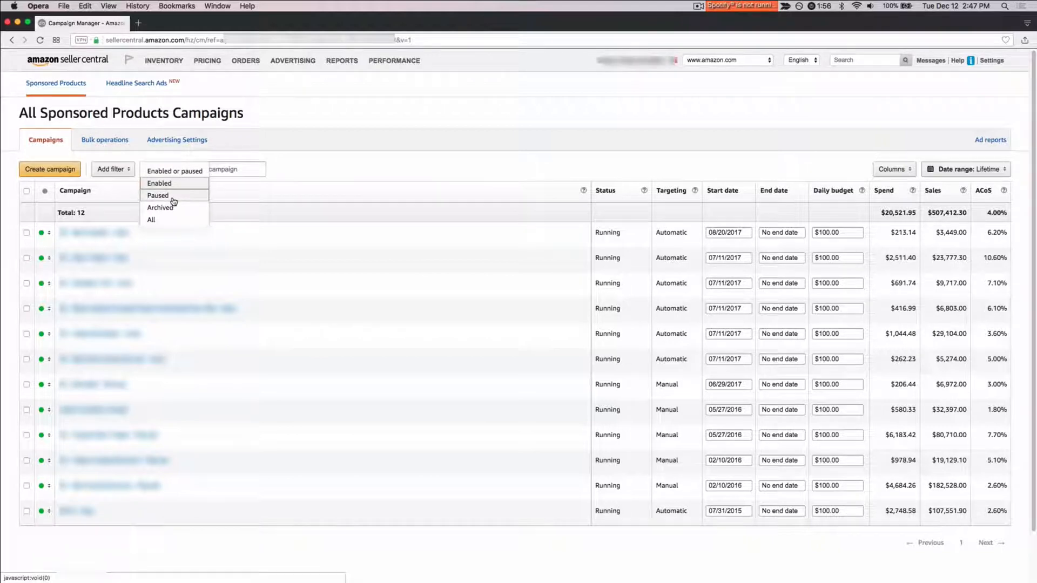
mouse_move(170, 183)
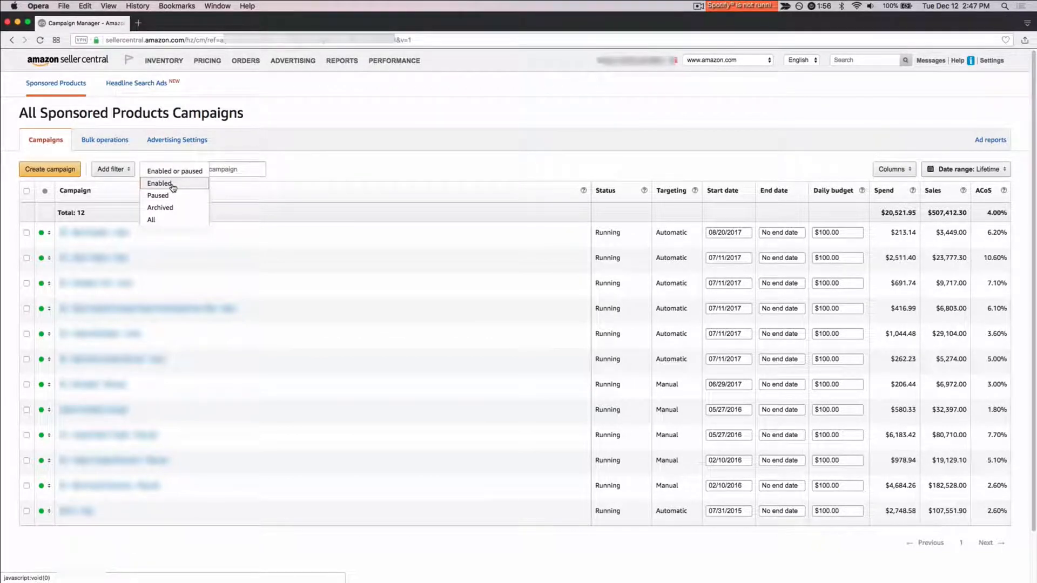
mouse_move(177, 174)
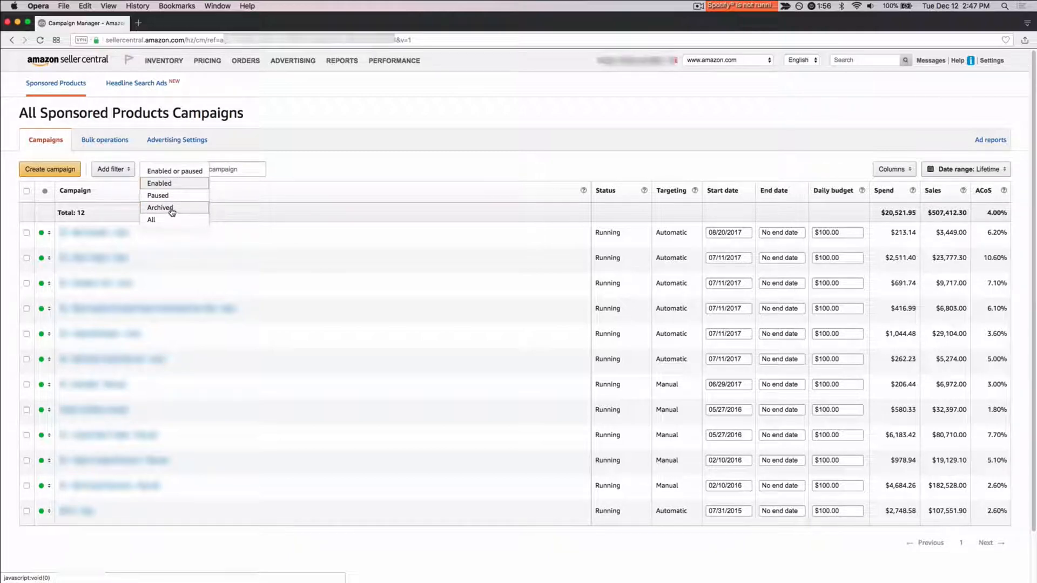
mouse_move(170, 220)
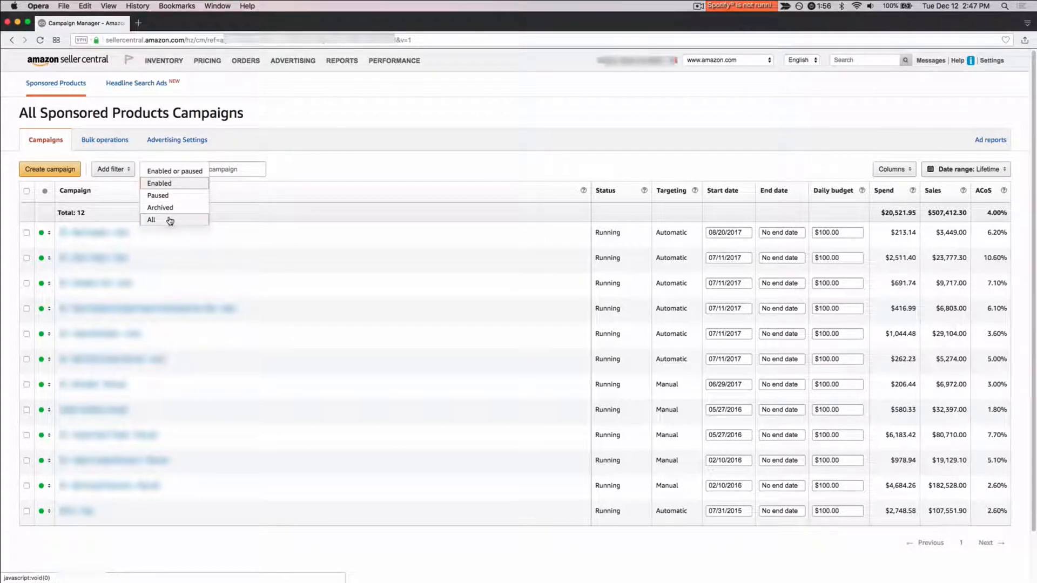
Filter the campaign list to all statuses, showing 16 campaigns including archived and paused.
left_click(152, 220)
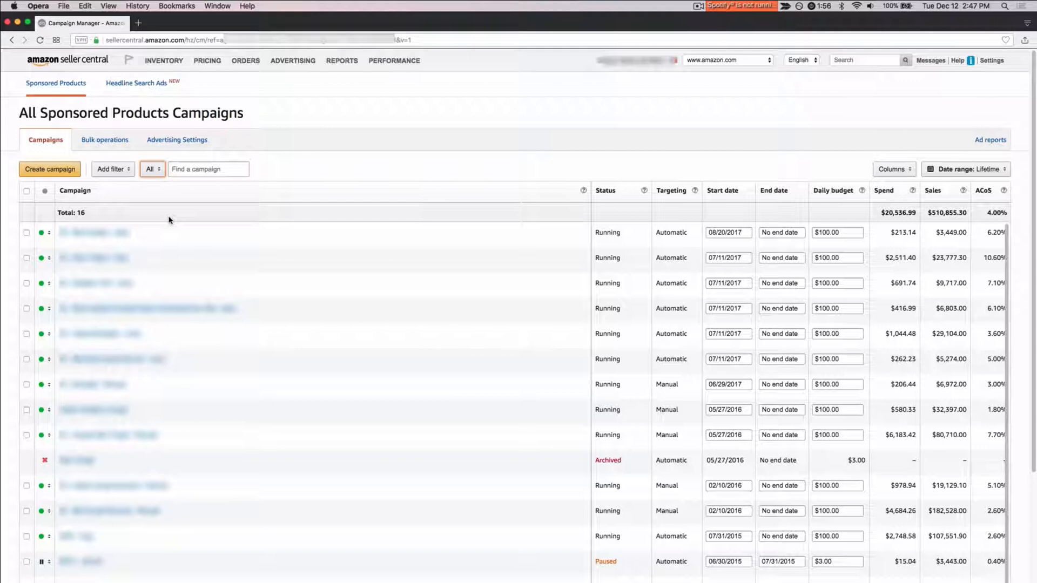
mouse_move(185, 510)
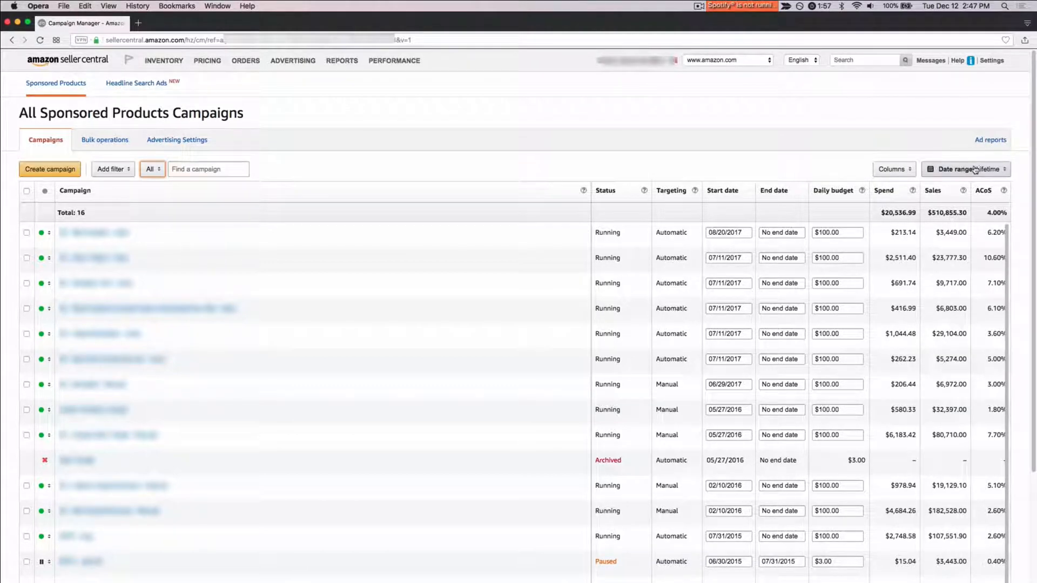
Set the reporting date range to Last month, giving spend $5,765.04 and sales $88,782.20.
left_click(963, 169)
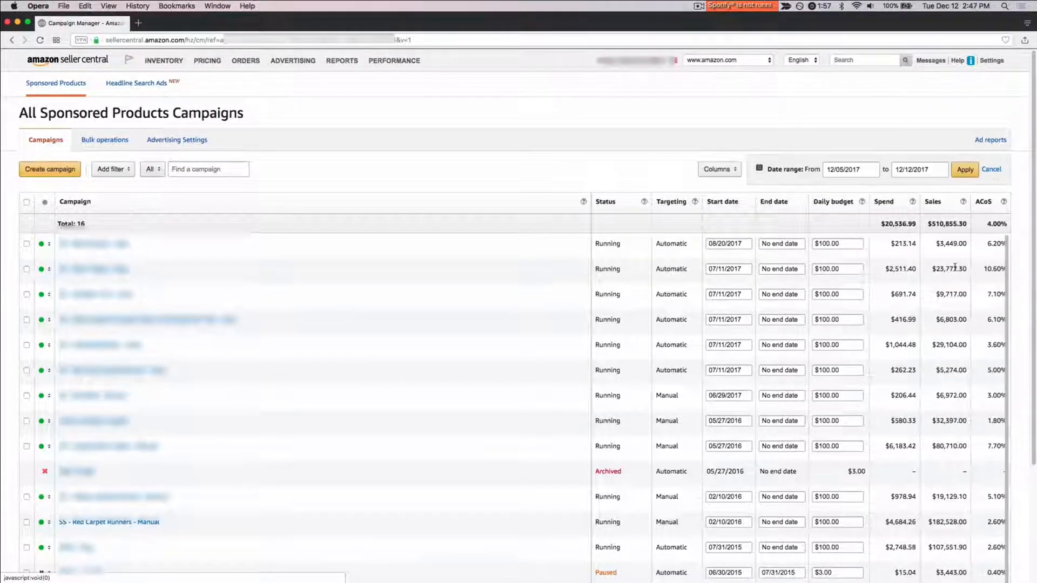
left_click(850, 170)
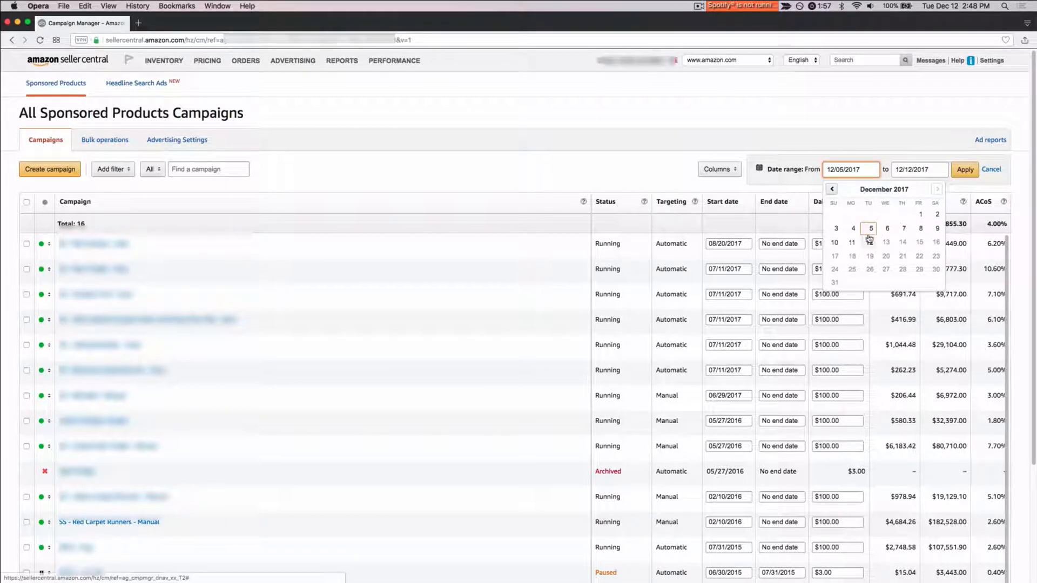
left_click(719, 169)
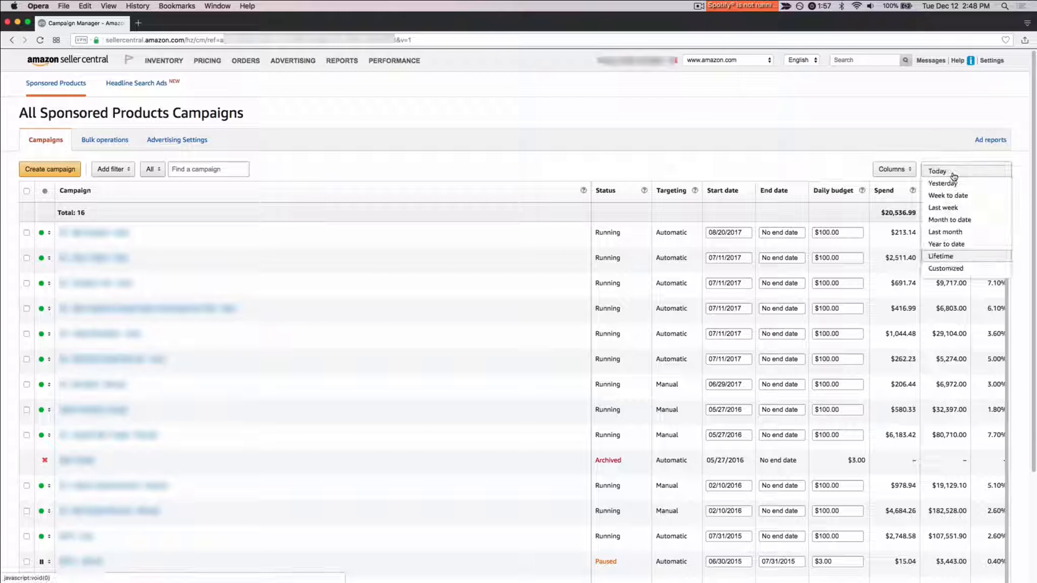
mouse_move(950, 220)
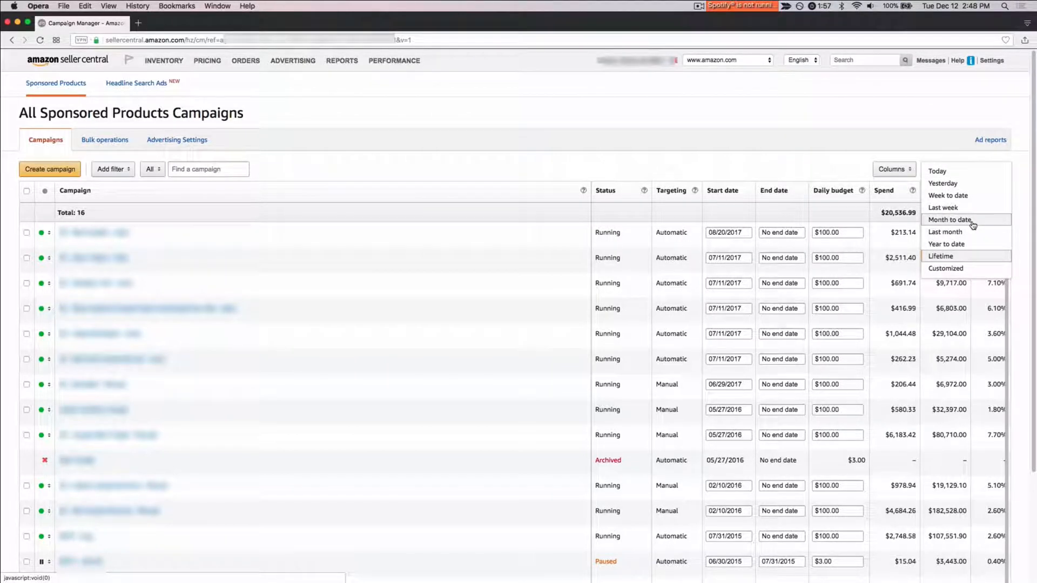
left_click(949, 219)
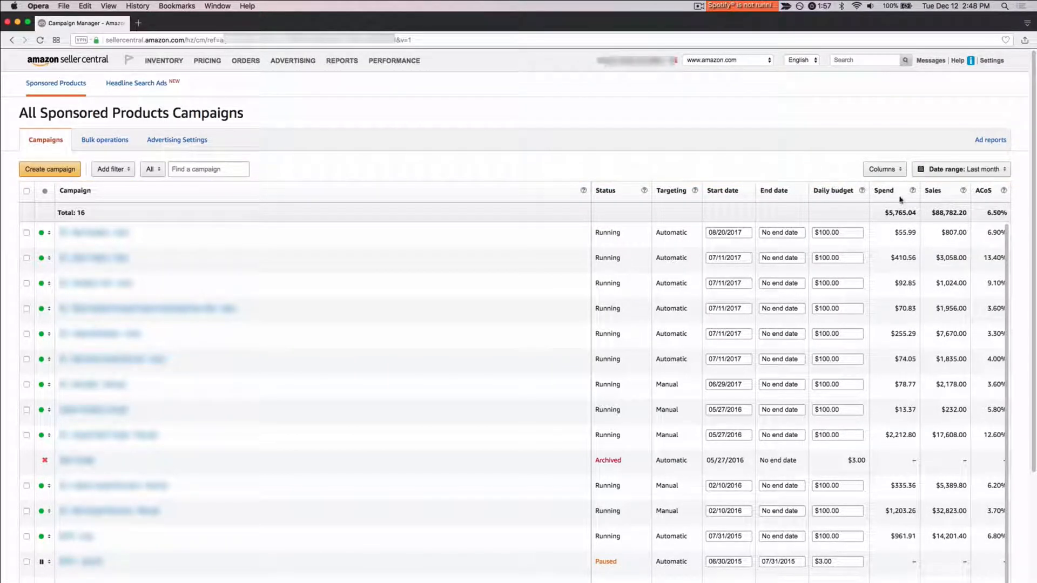
left_click(883, 169)
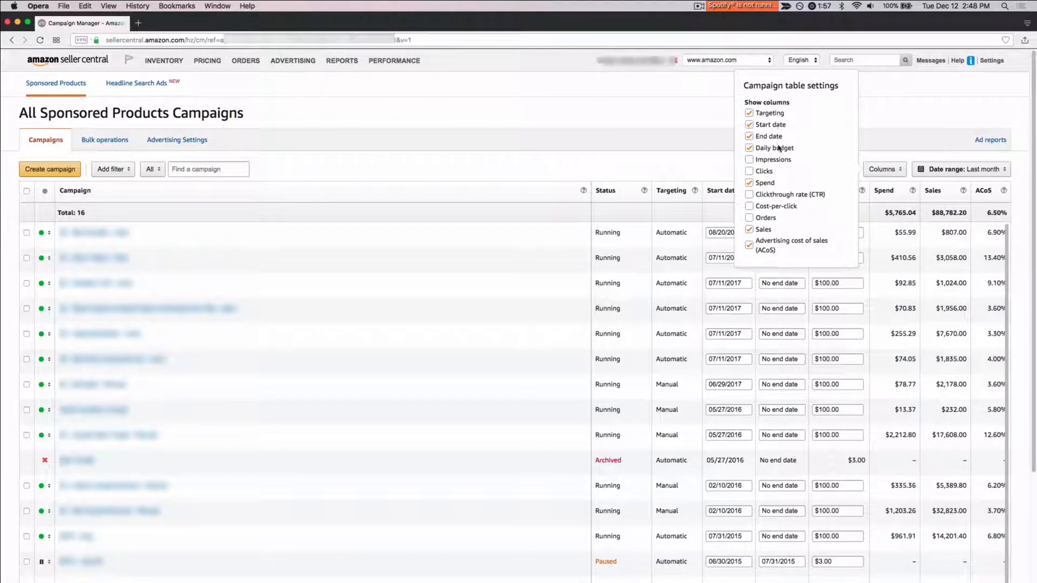
Add impressions, clicks, CTR, CPC and orders columns, then enter the first campaign's ad groups.
left_click(749, 171)
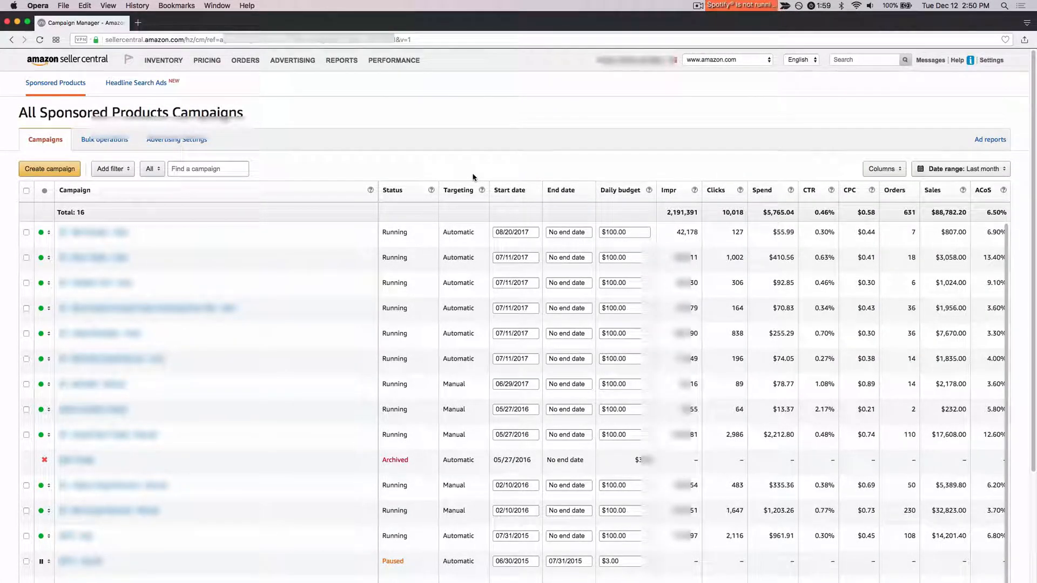
left_click(92, 233)
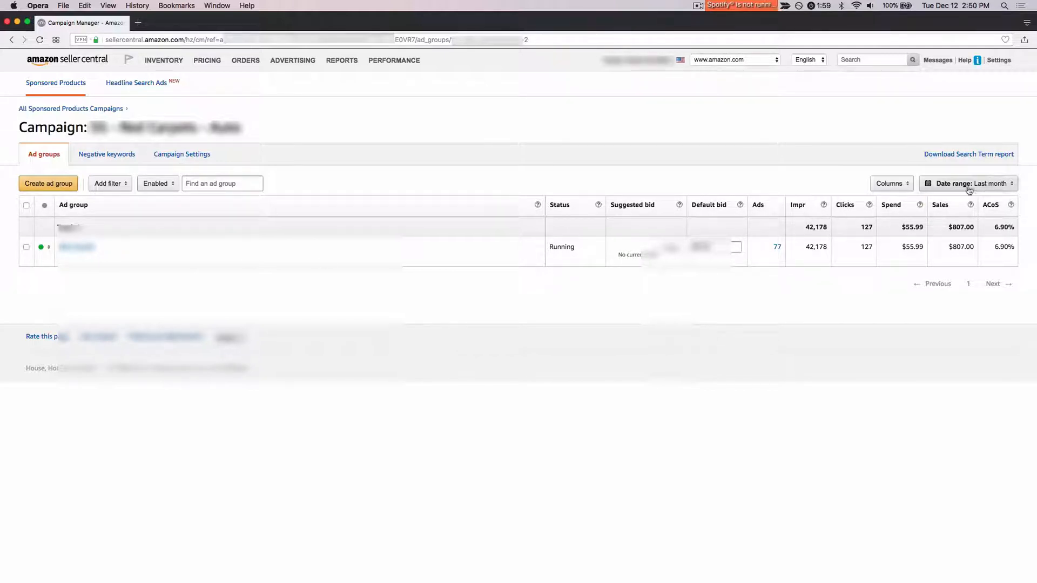
Add the clickthrough rate column to the ad group table and enter the ad group's ads list.
left_click(892, 183)
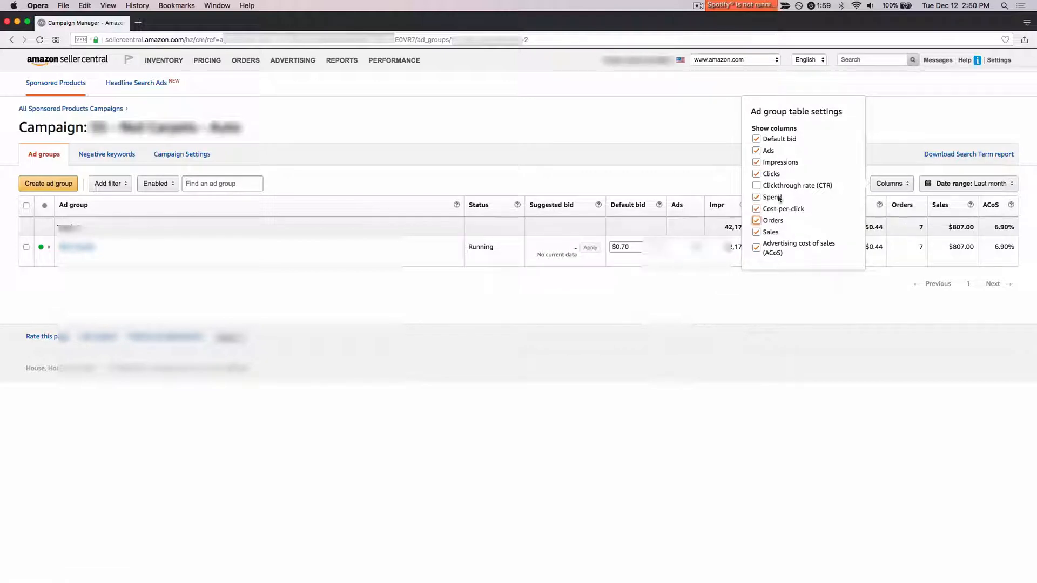
left_click(891, 183)
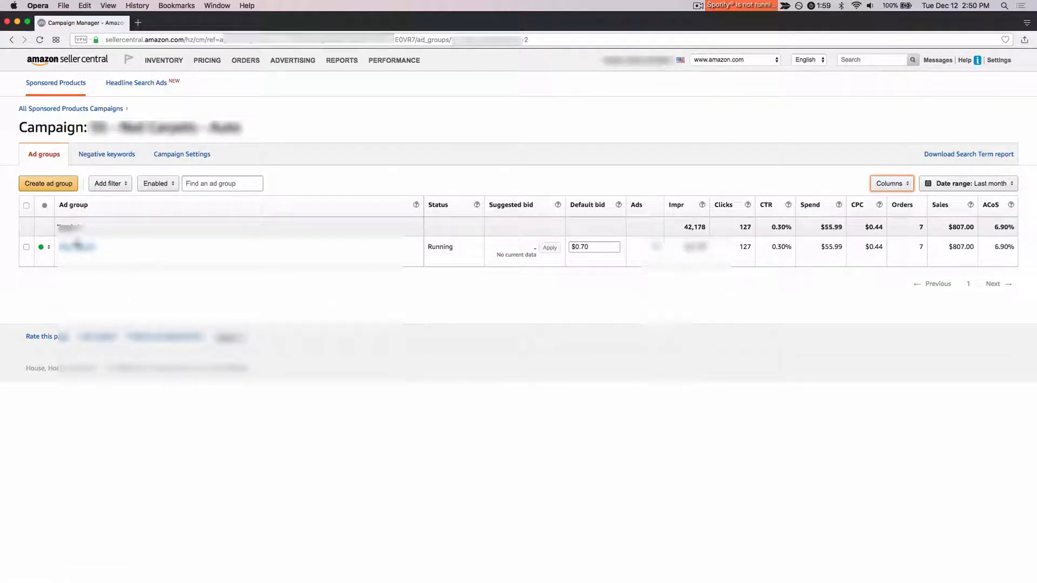
mouse_move(78, 247)
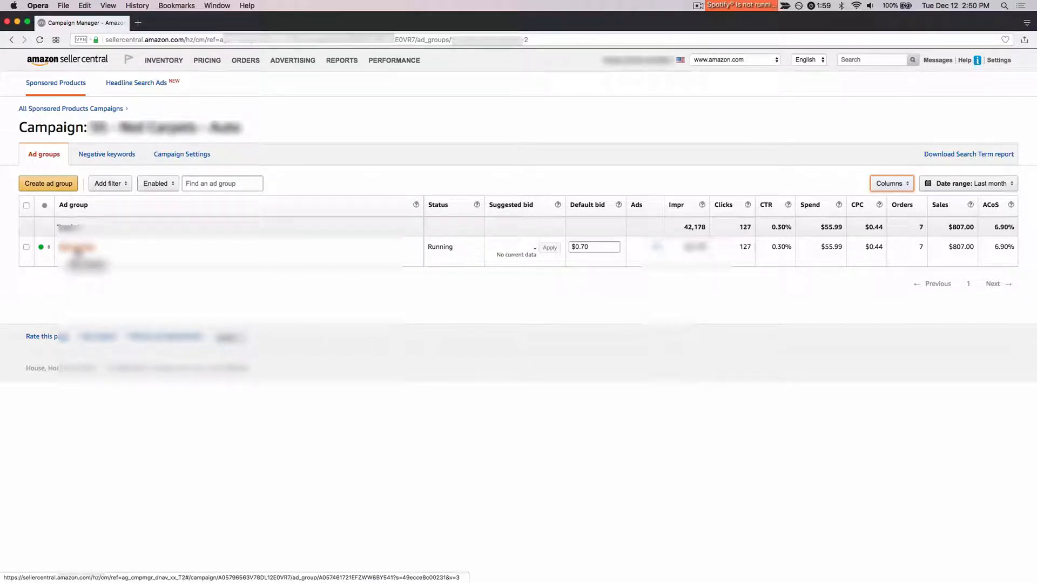
left_click(76, 246)
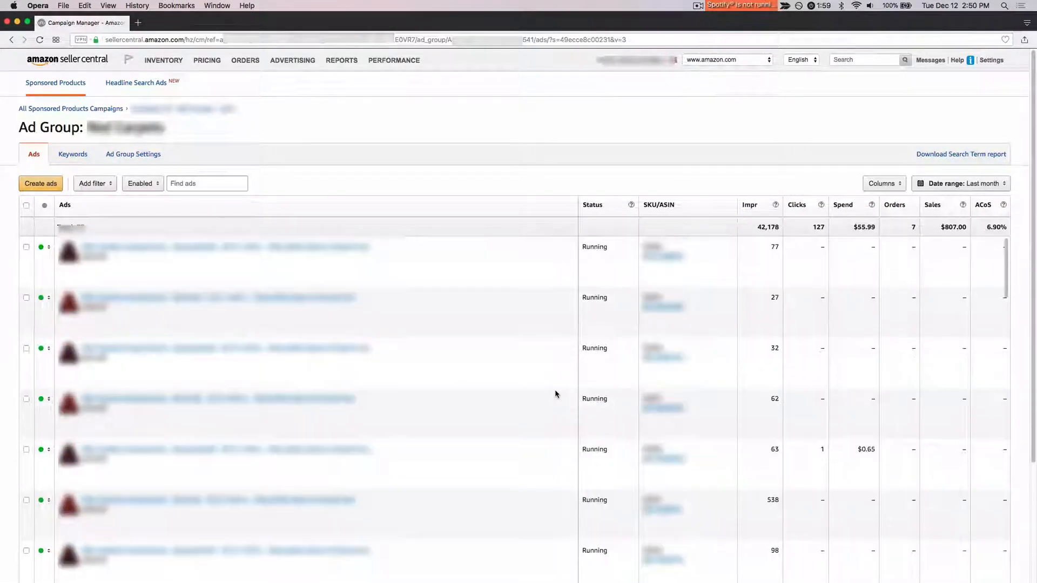
Sort the ads by spend, then by clicks ascending so no-click ads come first, and view the filter metrics.
left_click(845, 205)
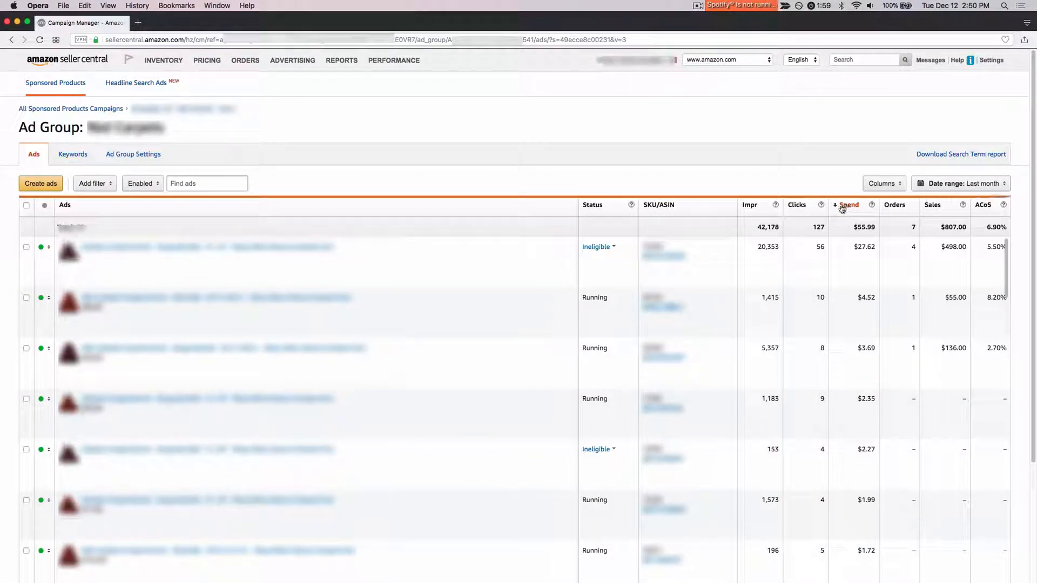
left_click(801, 205)
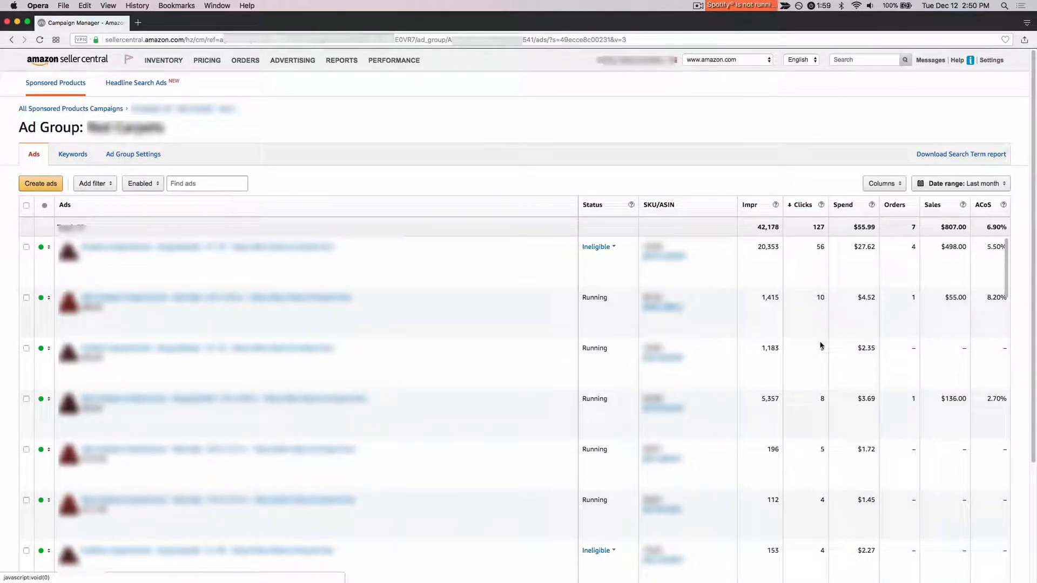
left_click(802, 205)
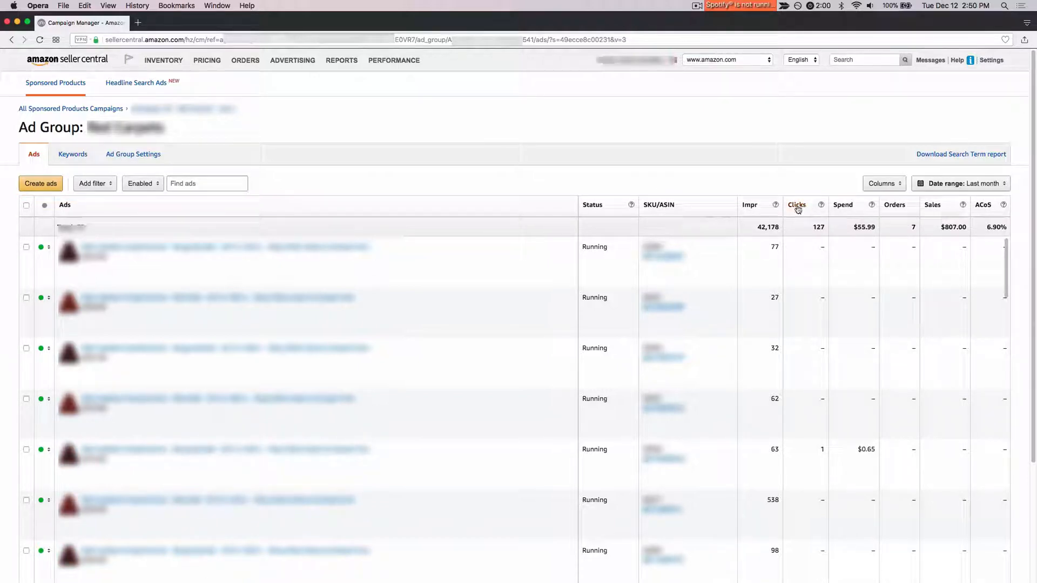
left_click(797, 205)
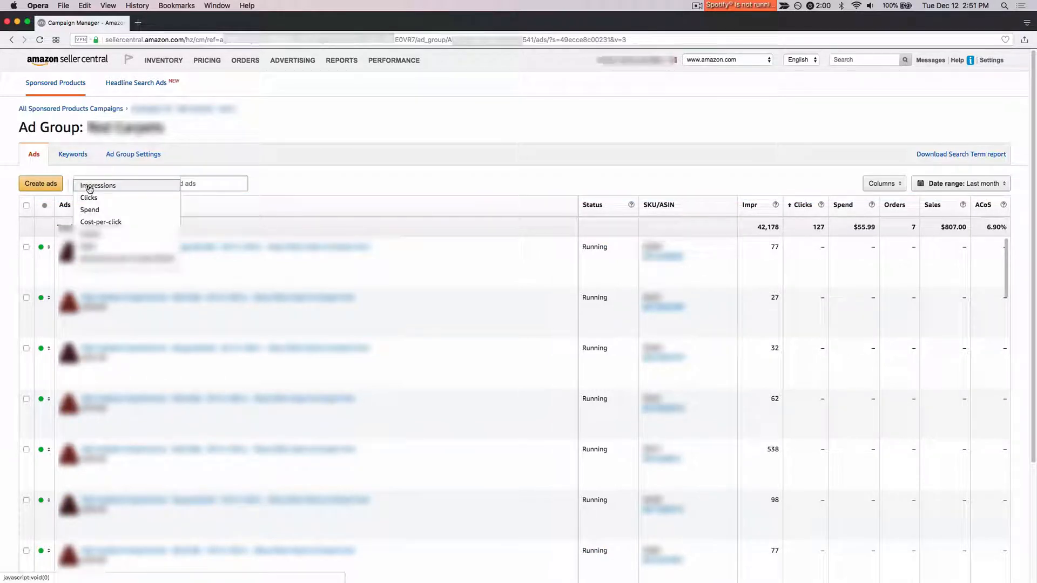
left_click(88, 196)
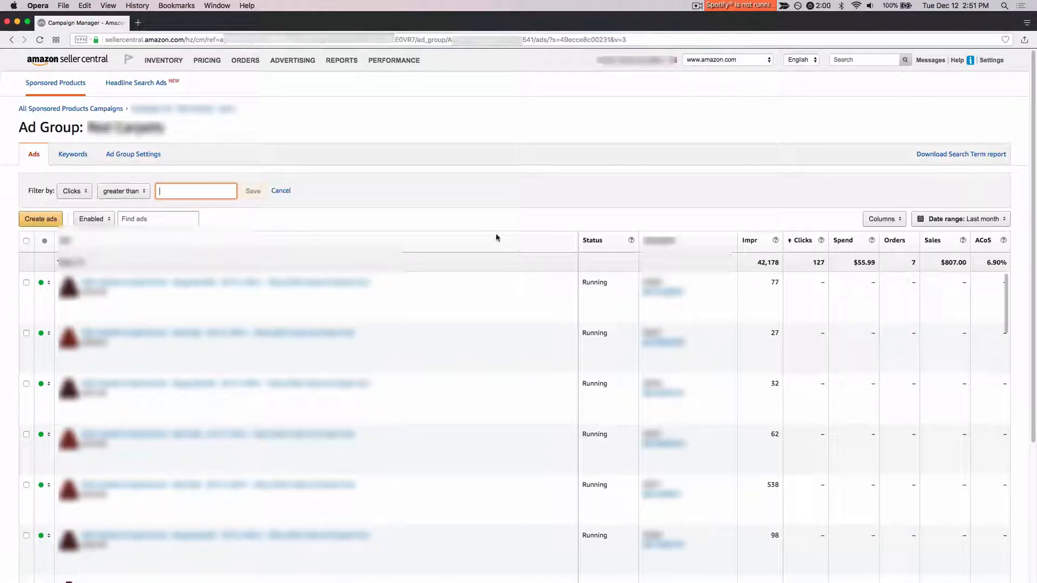
type("1")
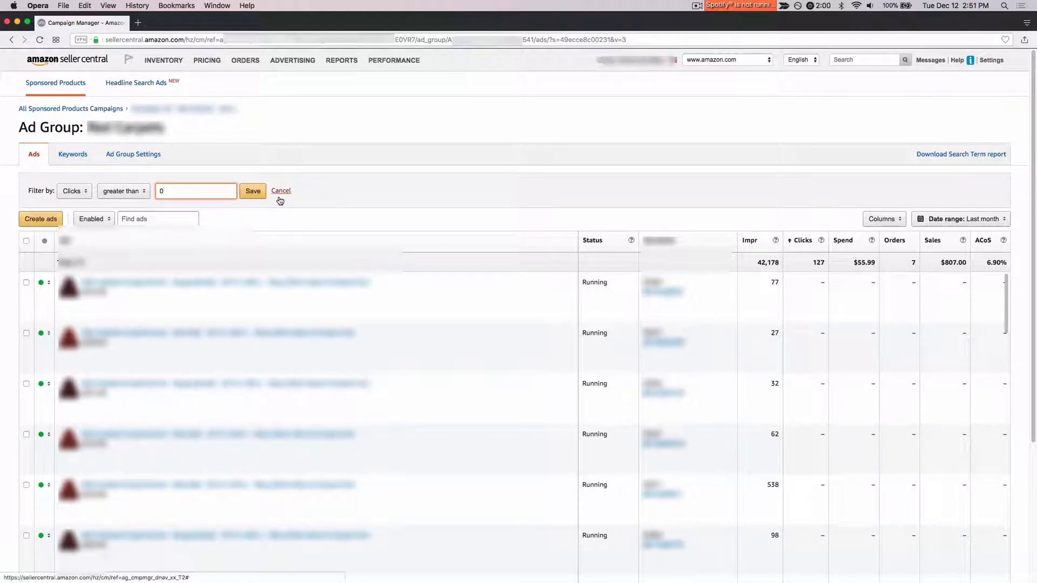
left_click(252, 190)
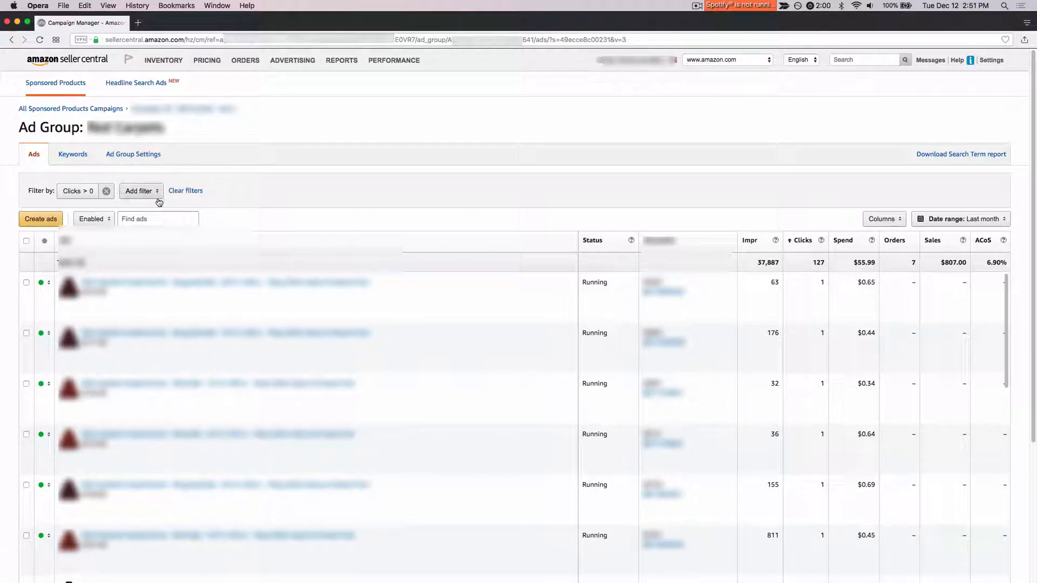
left_click(105, 190)
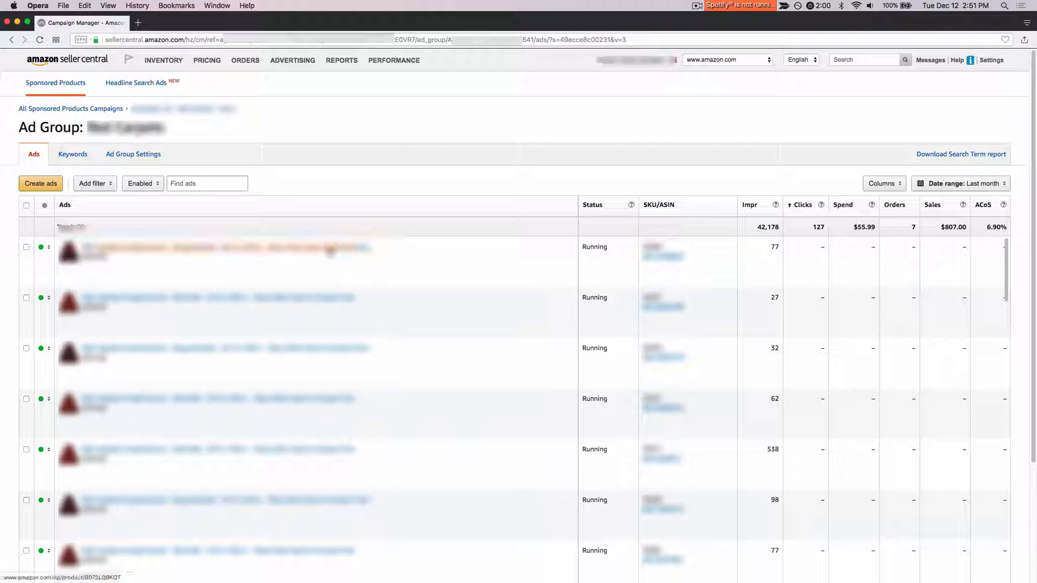
scroll("down", 3)
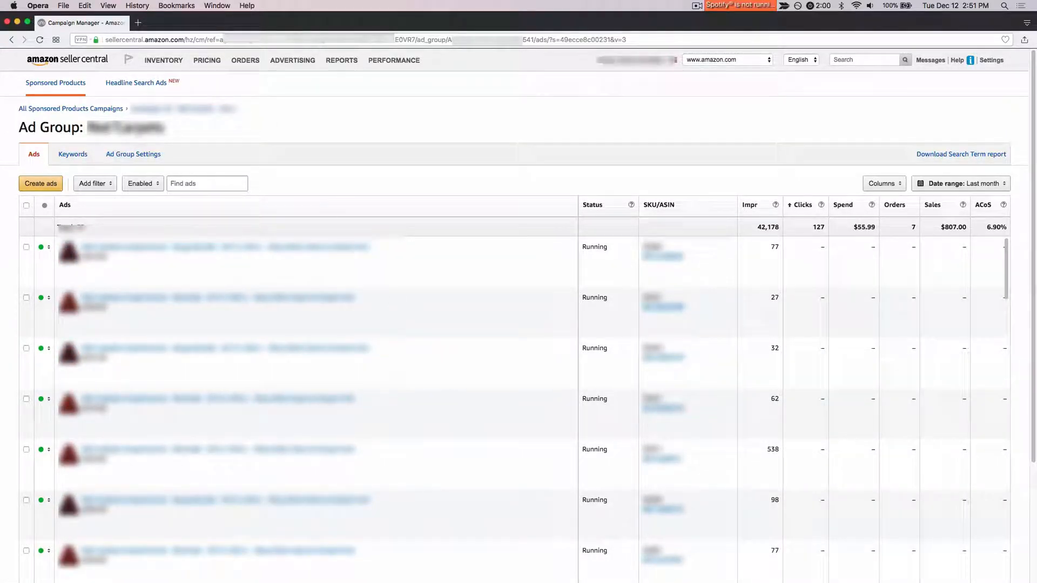
left_click(73, 154)
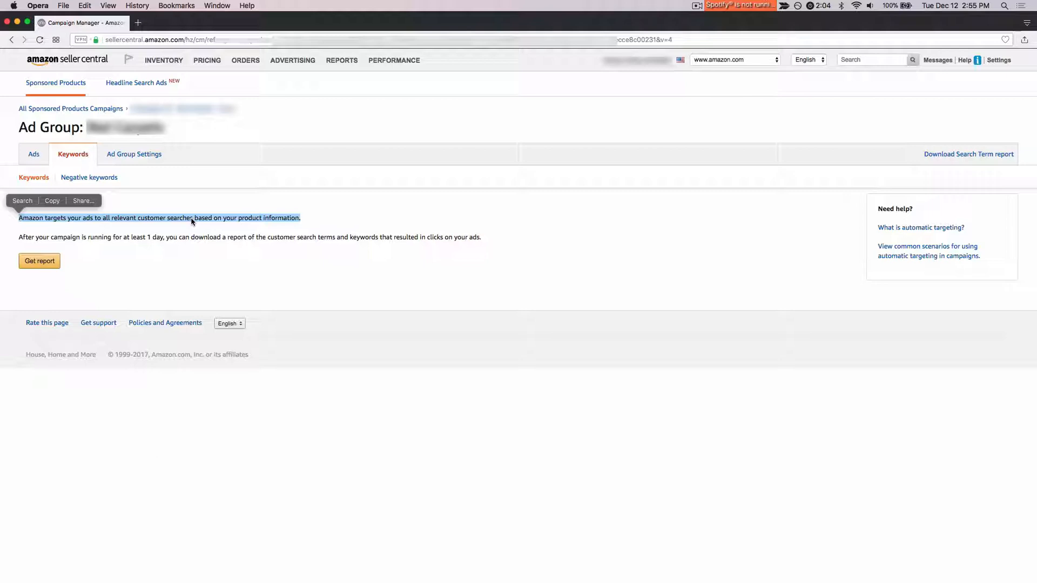
mouse_move(121, 211)
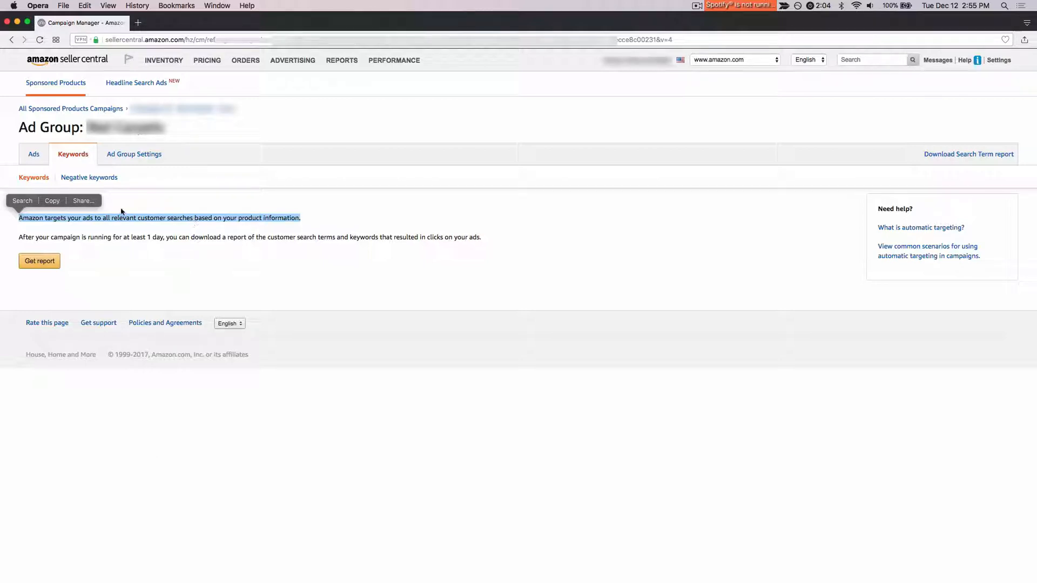
Request the automatic targeting search term report and move to another campaign's Phrase ad group.
double_click(123, 218)
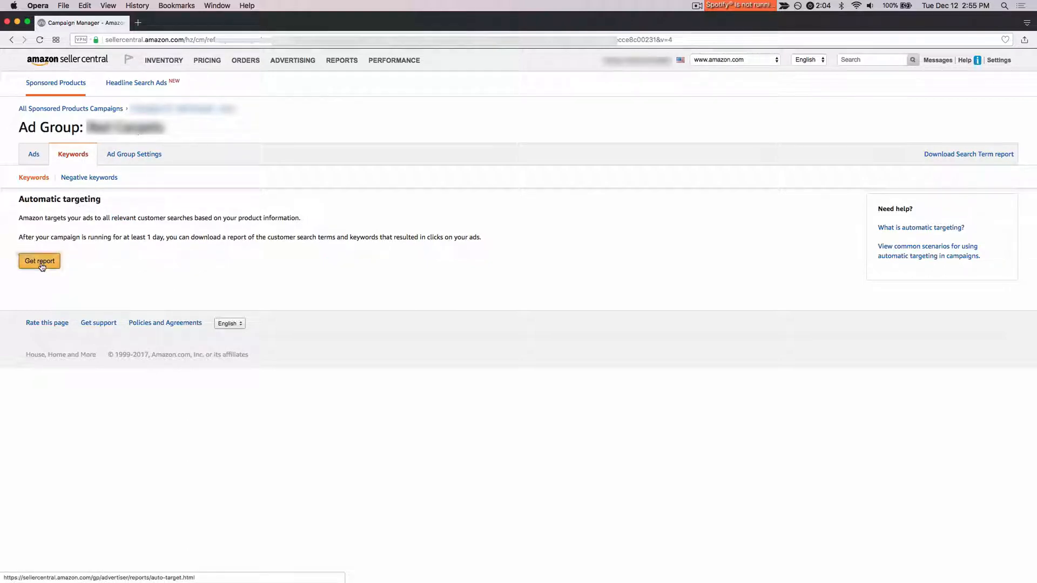
left_click(38, 260)
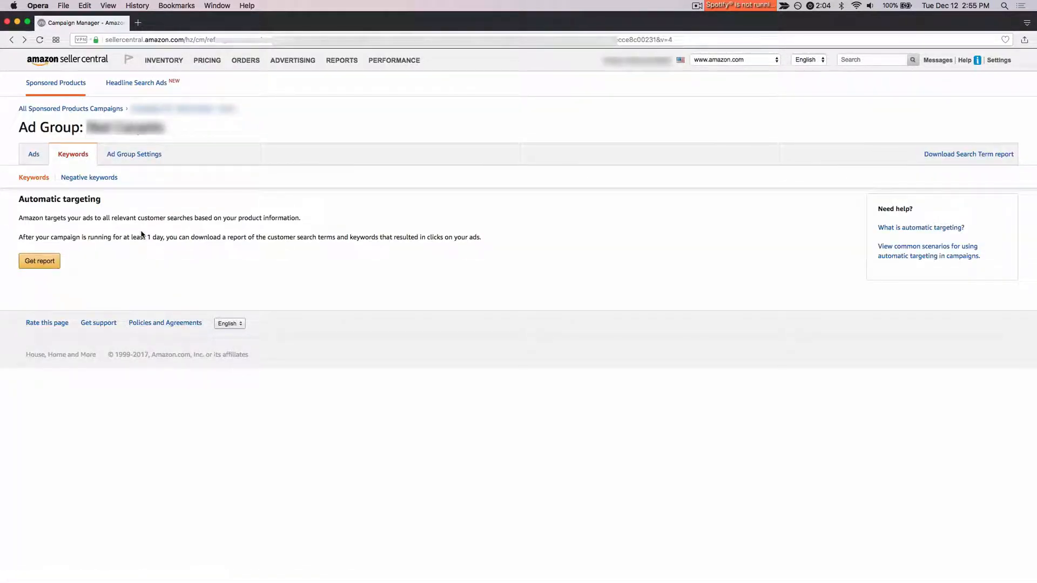
left_click(89, 177)
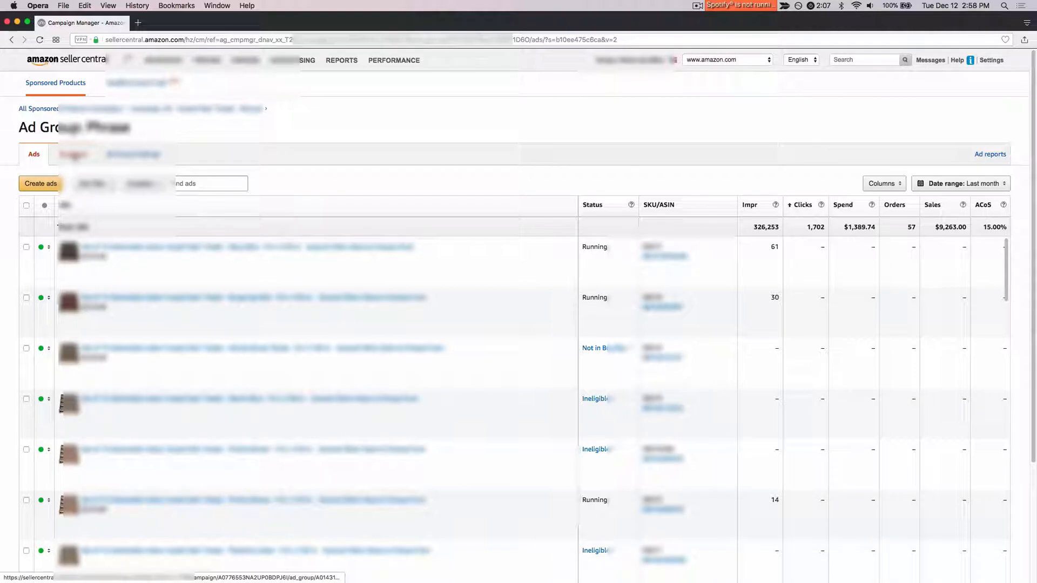
Show the Phrase ad group's keywords with suggested bids and $1.20 keyword bids.
left_click(74, 154)
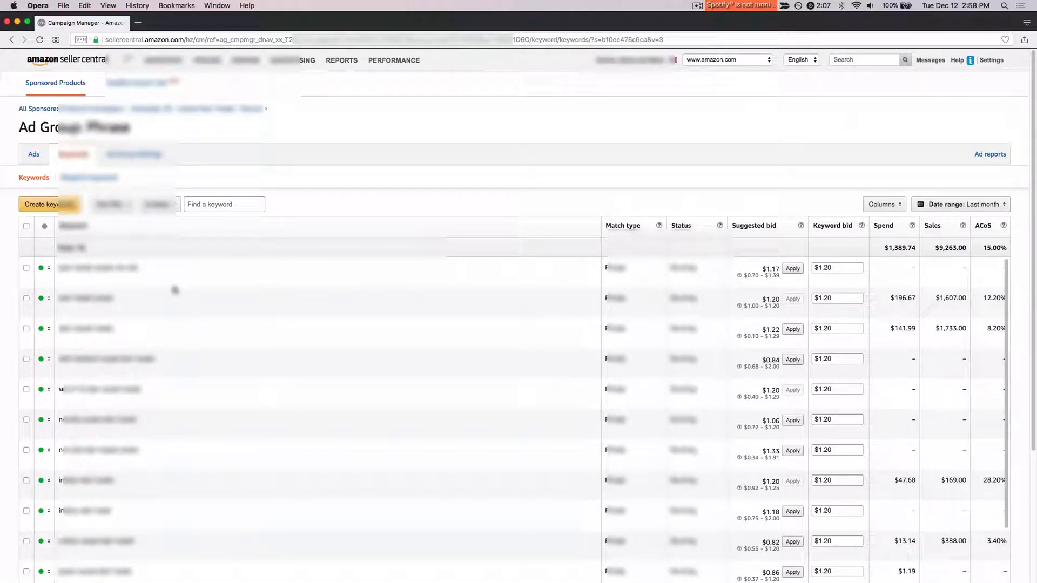
mouse_move(39, 164)
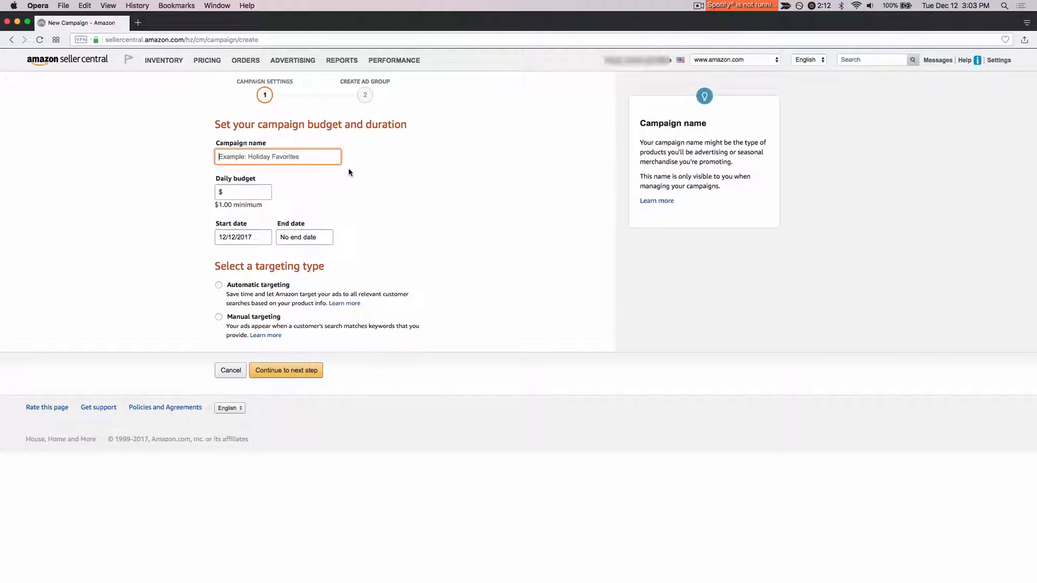
Name the new Sponsored Products campaign 'Product + Target ACOS', removing the trailing placeholder.
type("Product +")
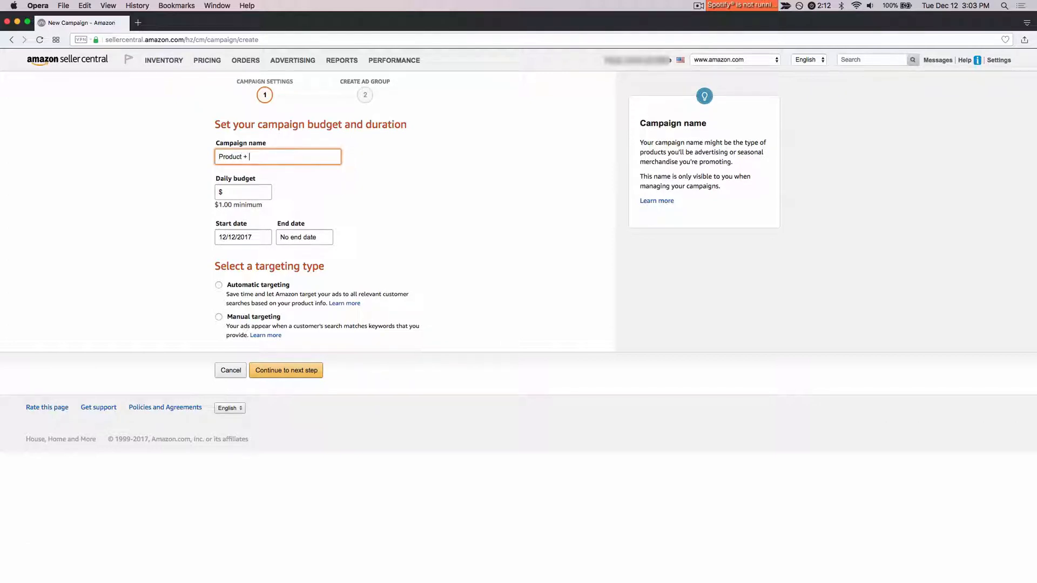
type("Target ACOS")
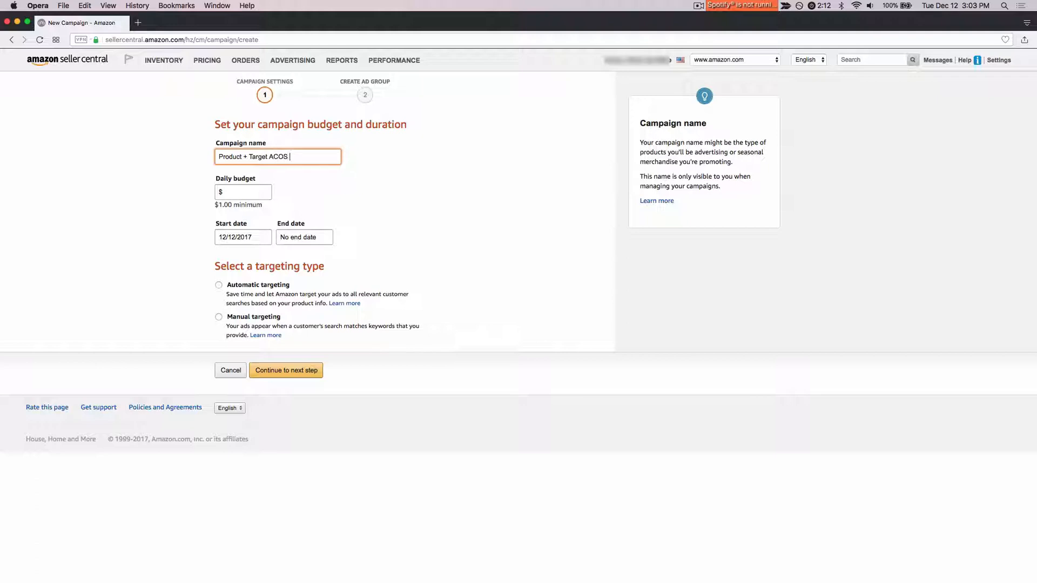
type("+ ??")
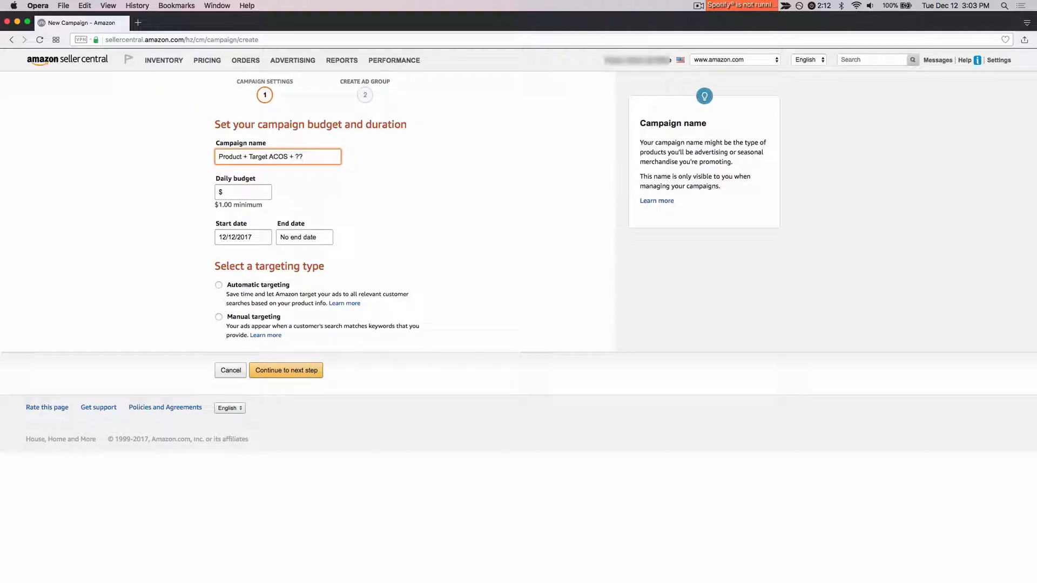
key("Backspace")
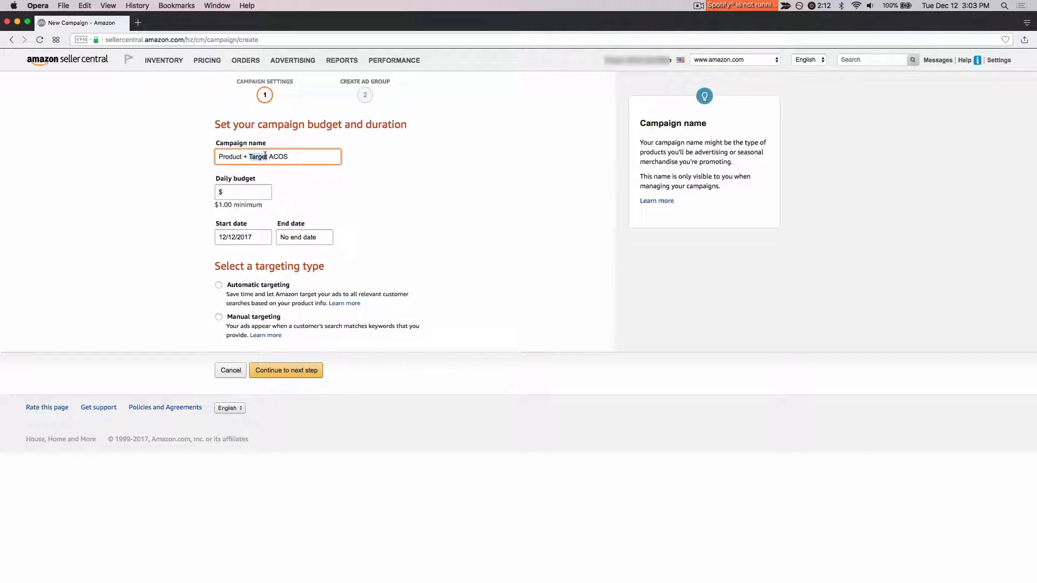
Set a $10.00 daily budget, settle on automatic targeting after comparing manual, and continue.
left_click(243, 193)
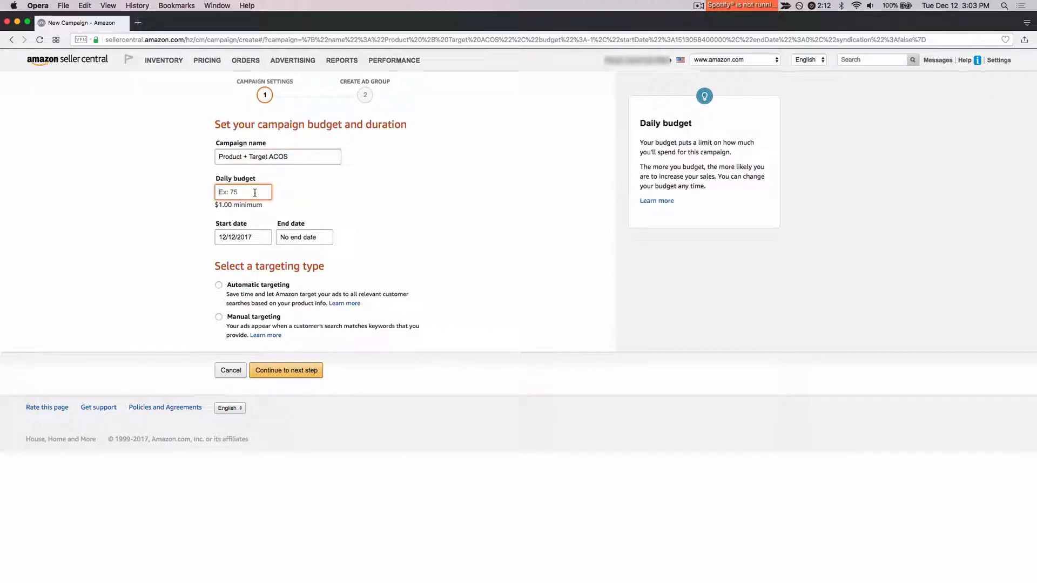
type("10")
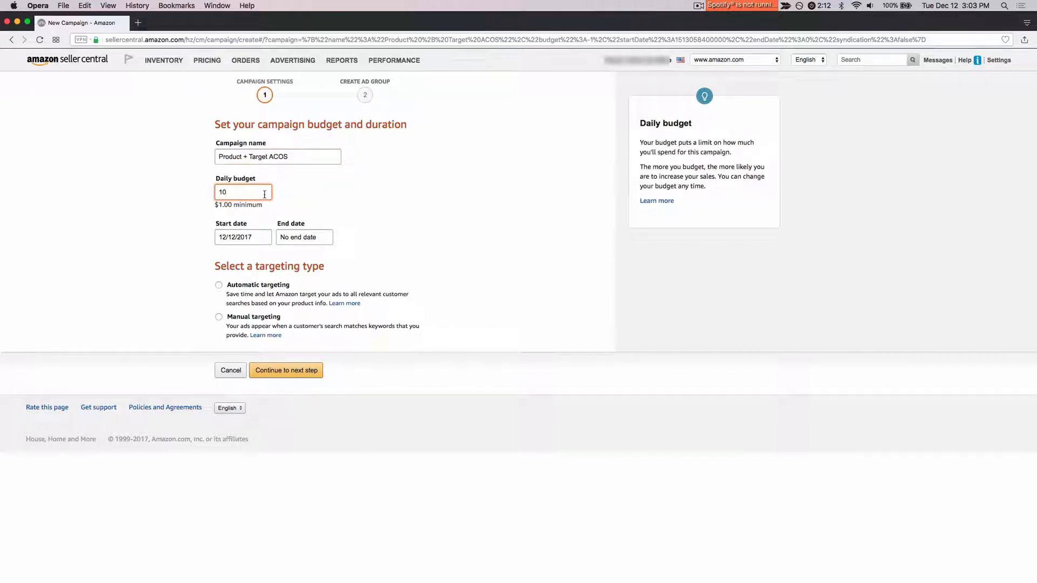
left_click(218, 285)
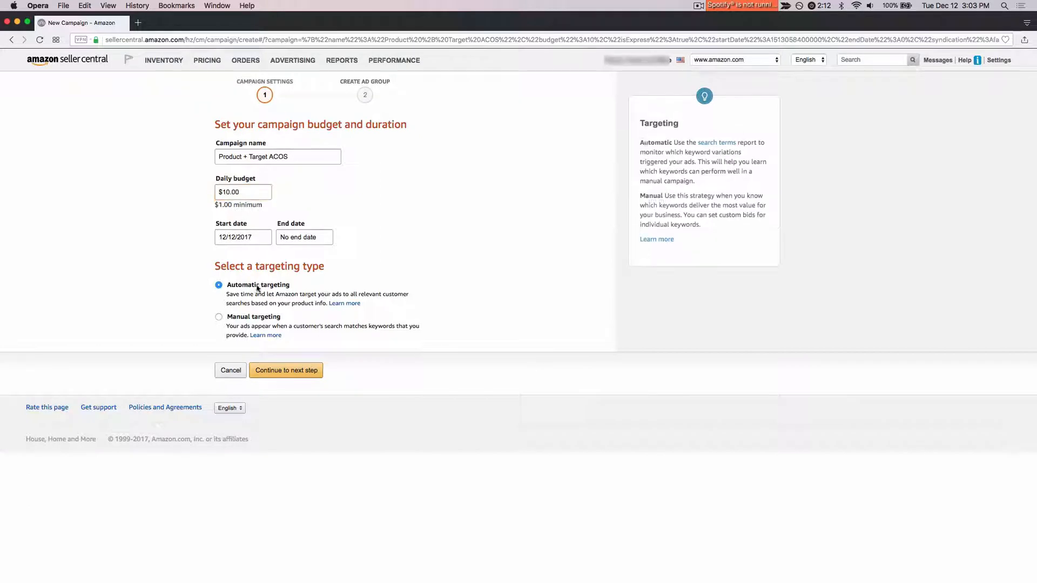
left_click(218, 316)
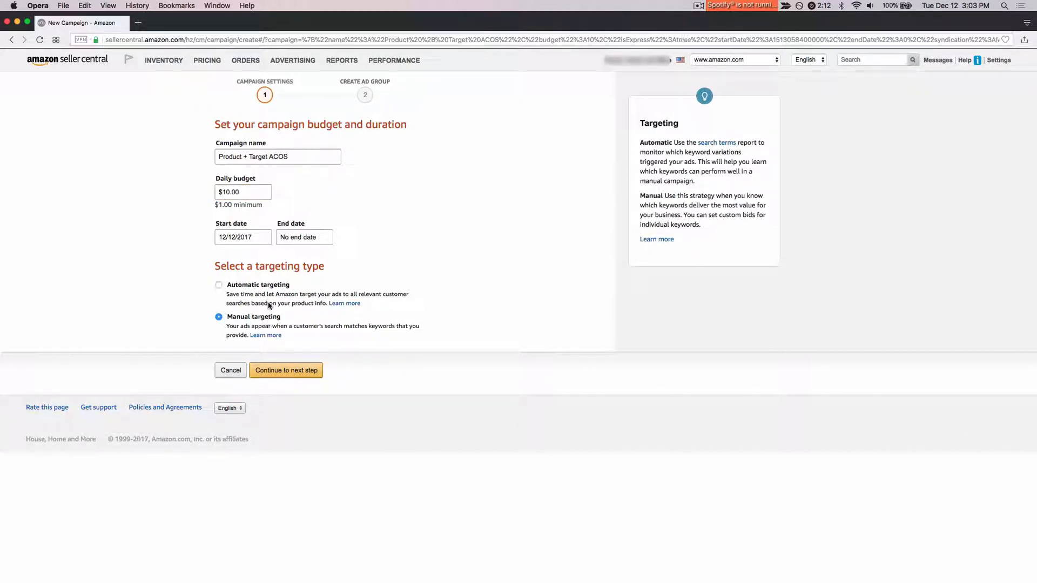
left_click(218, 285)
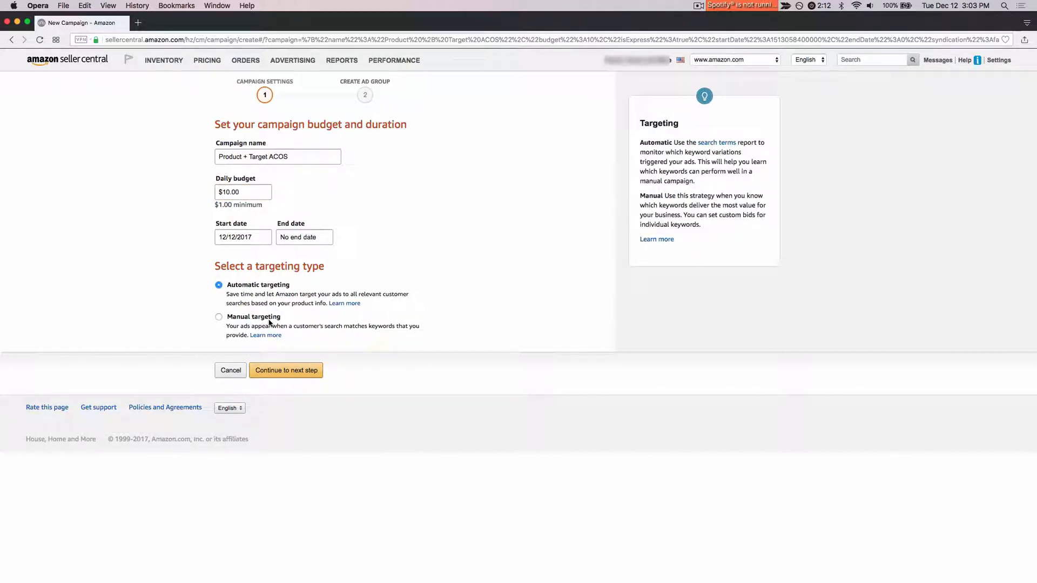
left_click(218, 317)
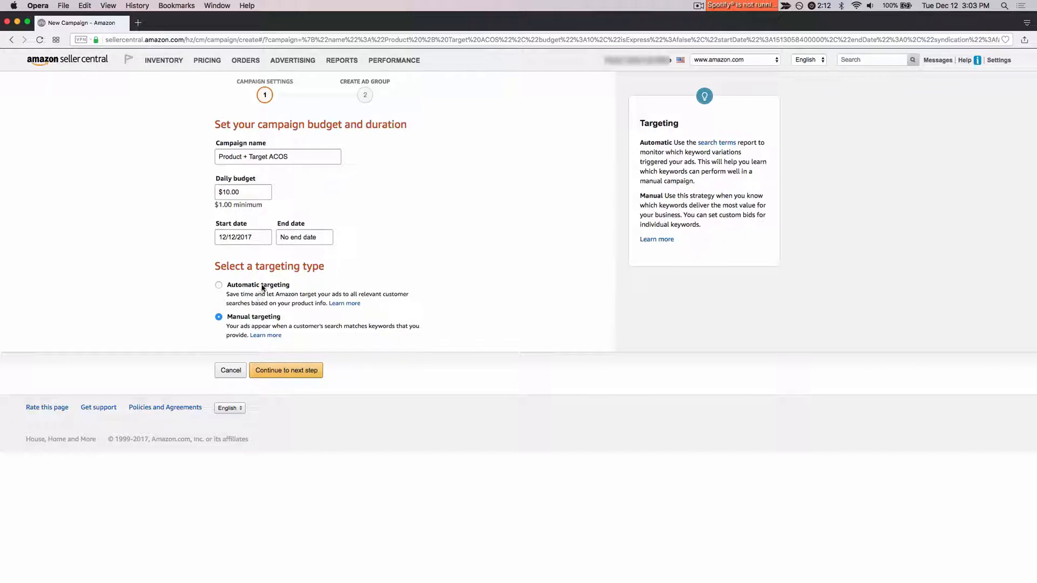
left_click(218, 285)
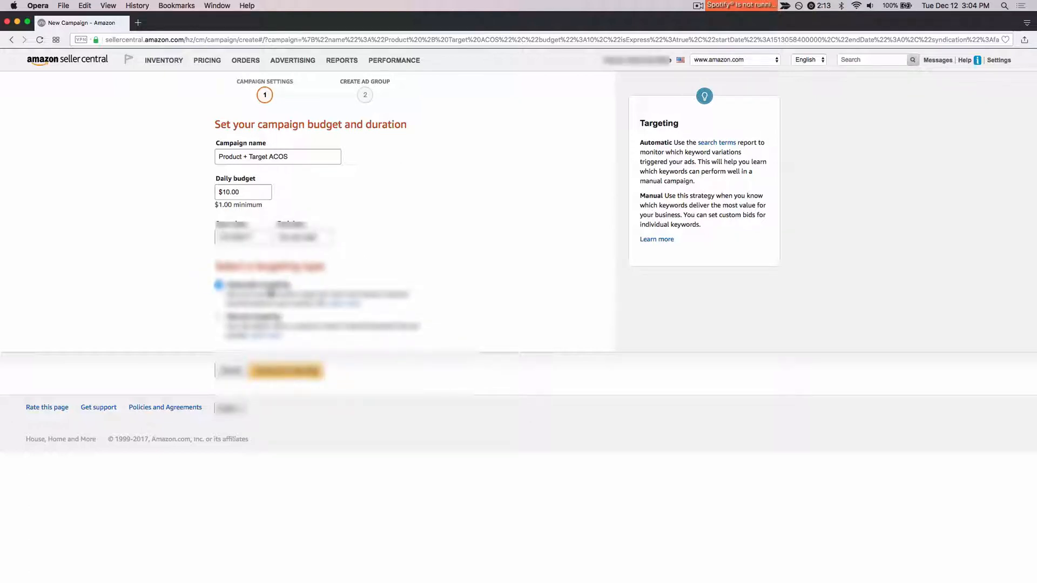
left_click(286, 370)
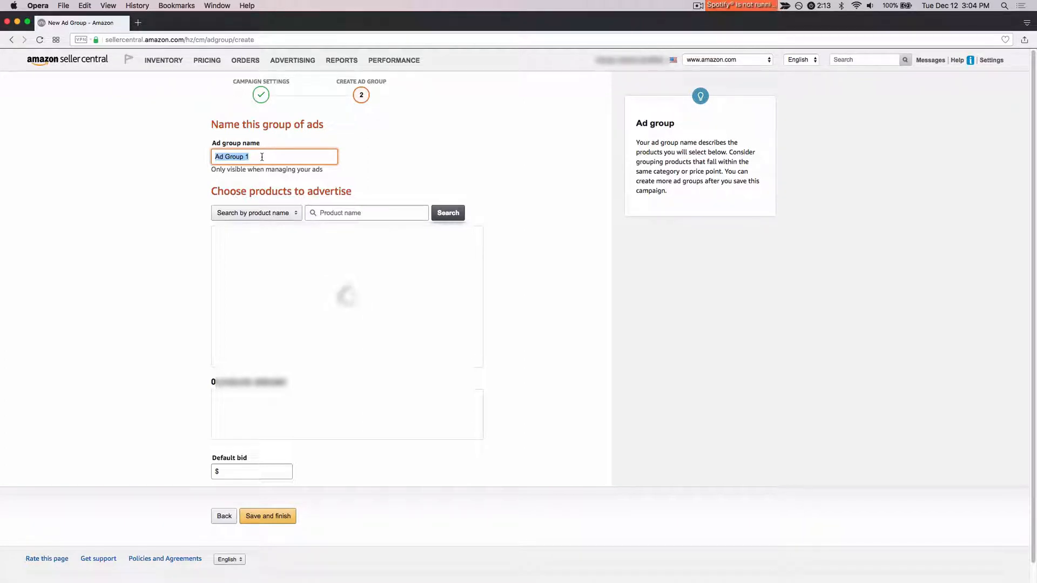
Name the new ad group 'Product + Target ACOS'.
type("Product + T")
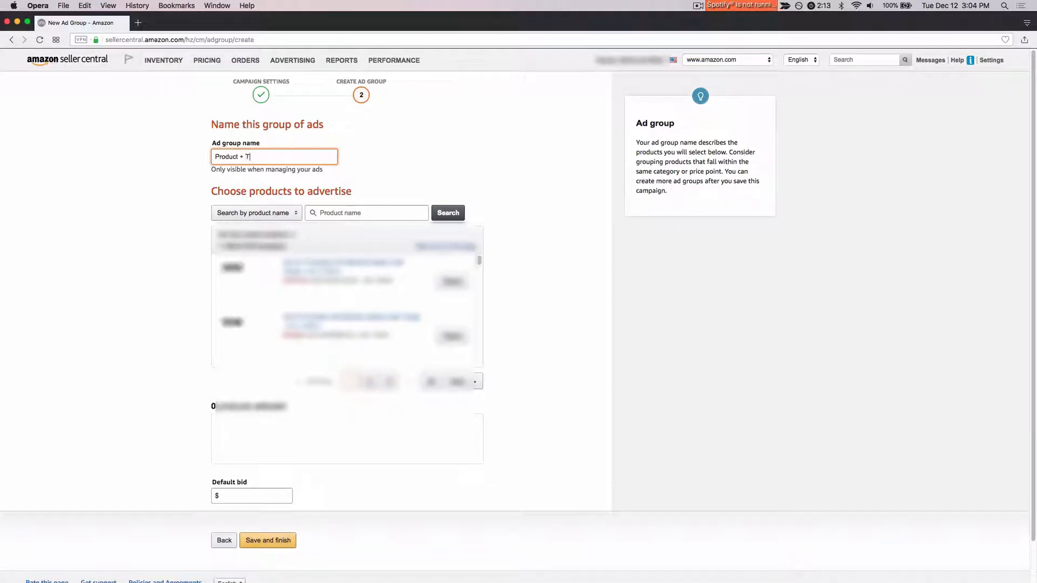
type("arget ACOS")
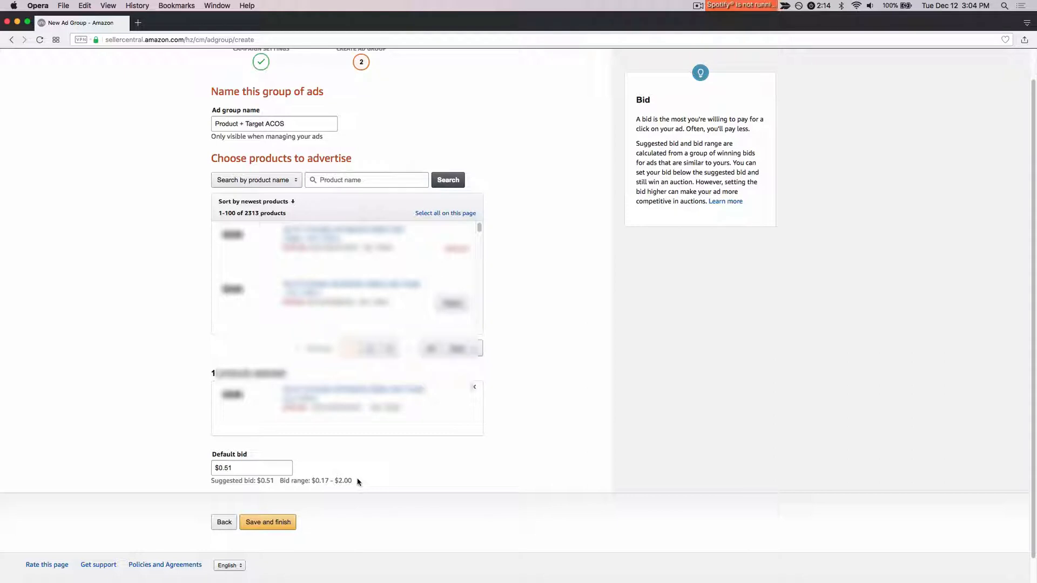
mouse_move(337, 484)
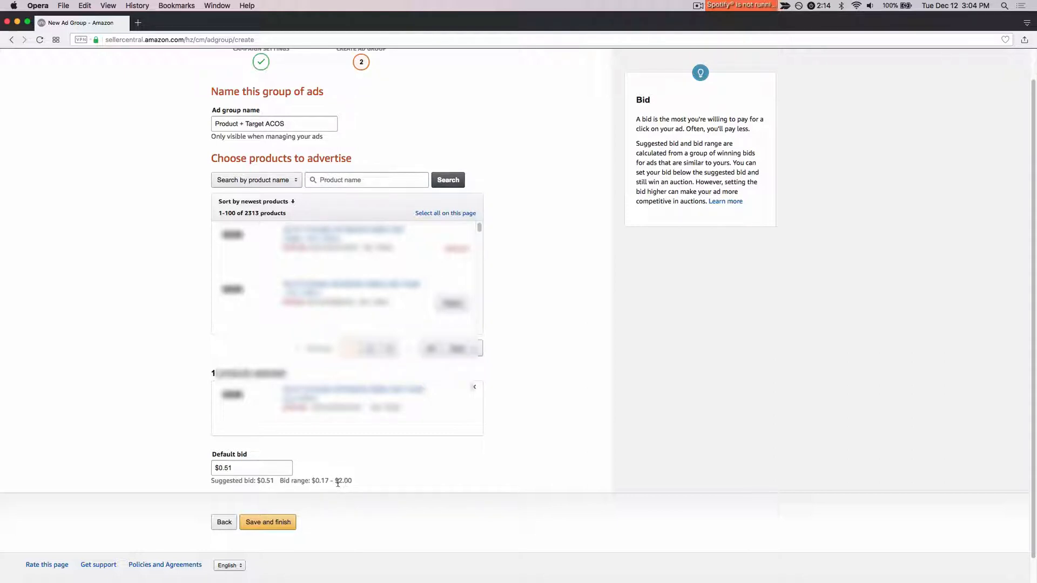